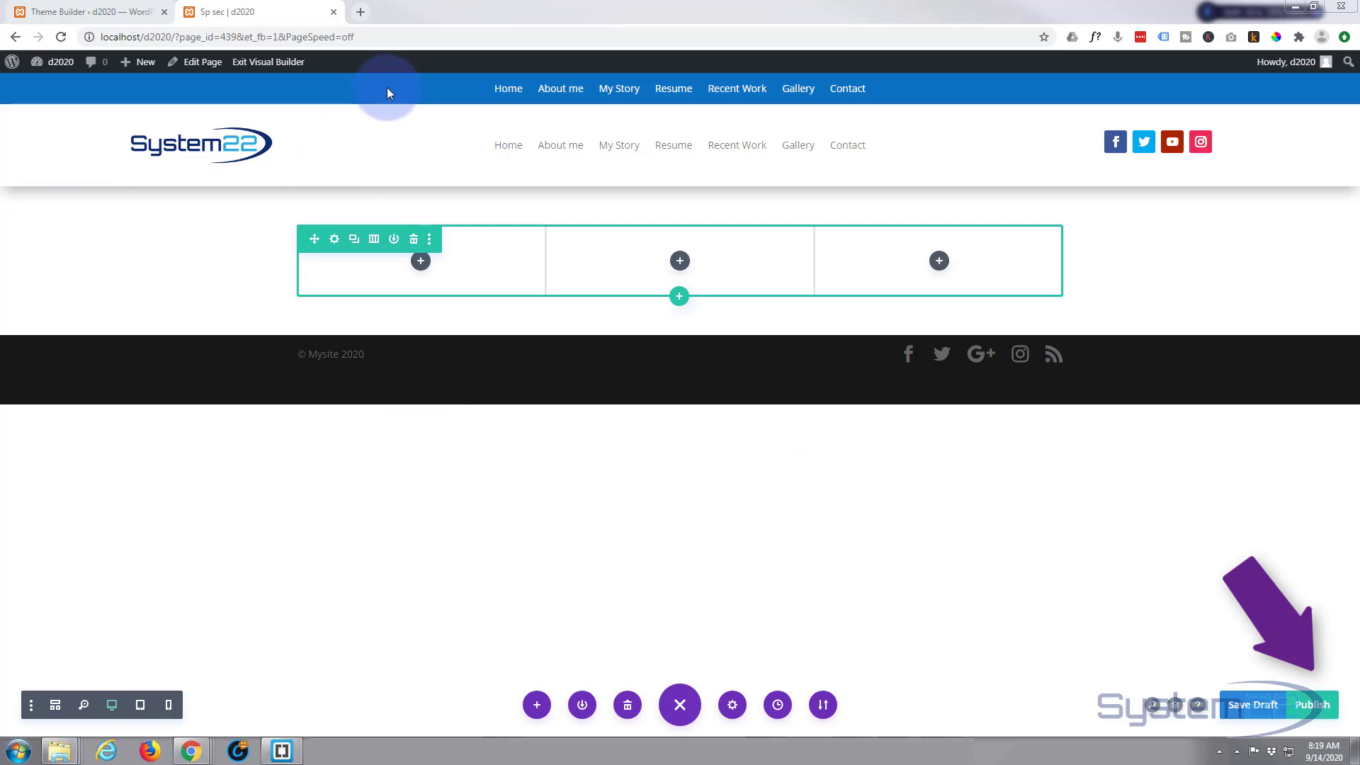
mouse_move(431, 95)
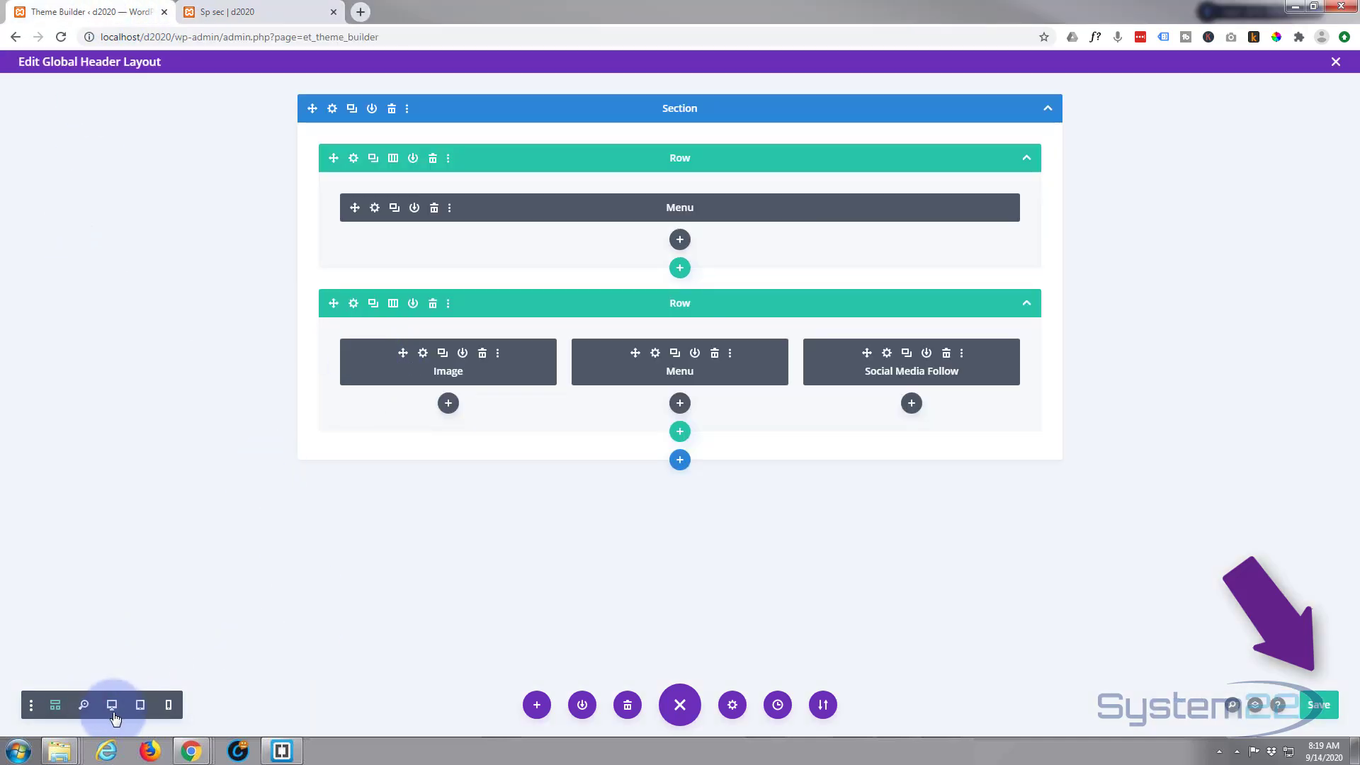
Step: Preview the page at tablet width and expand both collapsed hamburger menus in the header
left_click(111, 704)
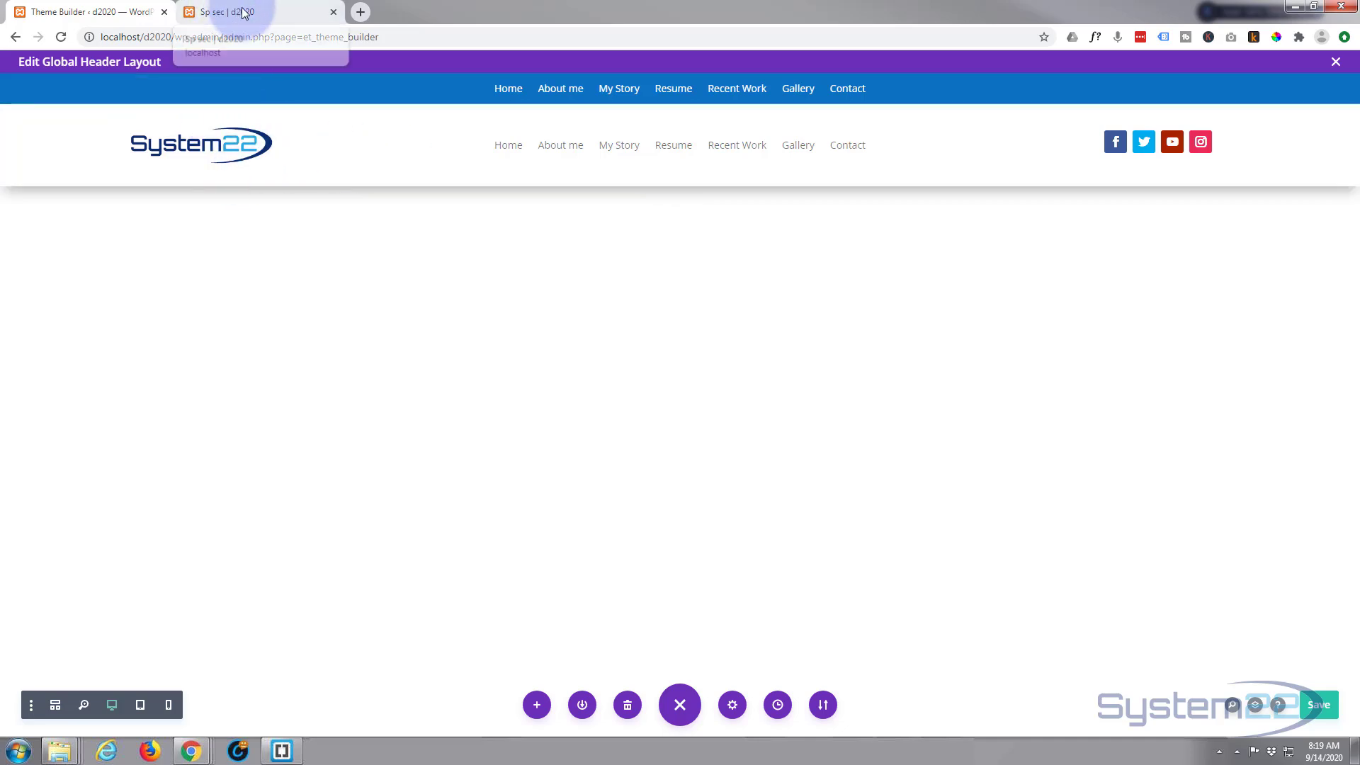
left_click(252, 11)
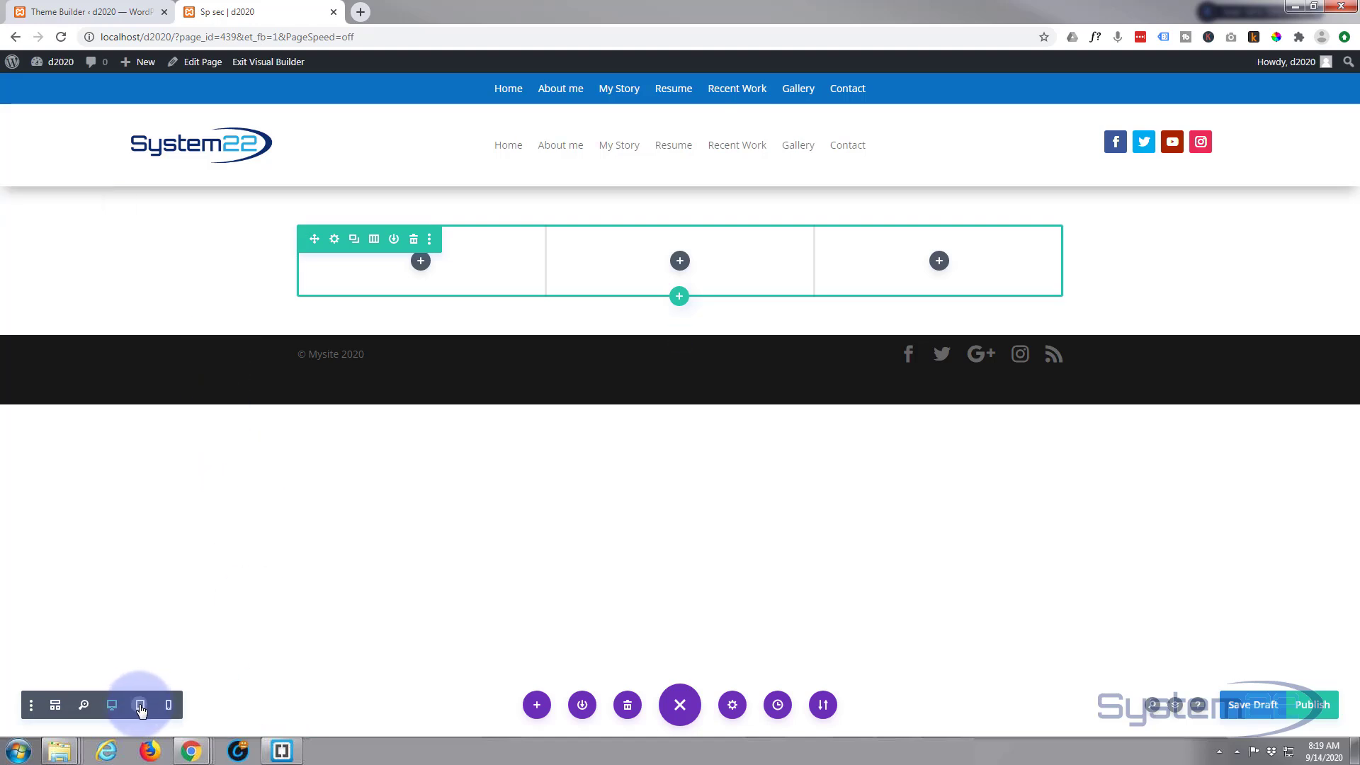
left_click(140, 705)
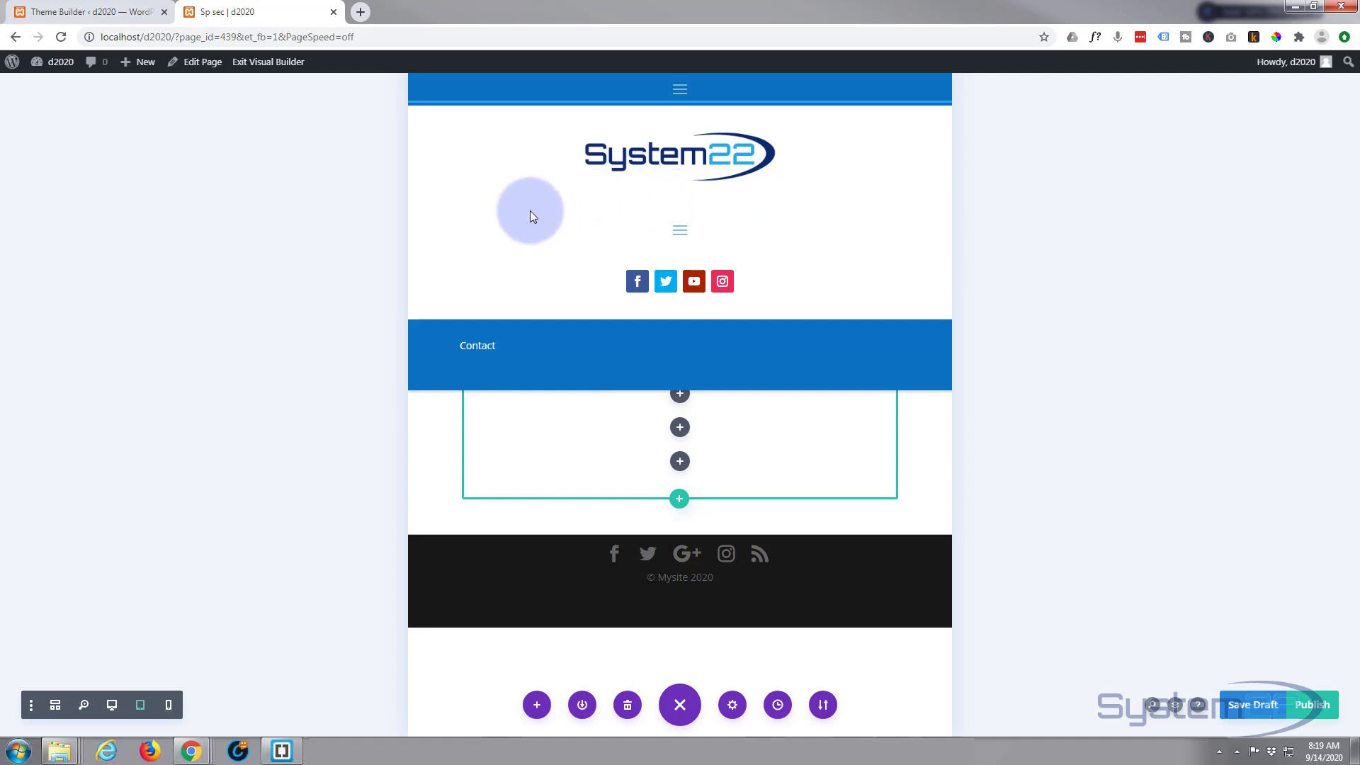
left_click(680, 229)
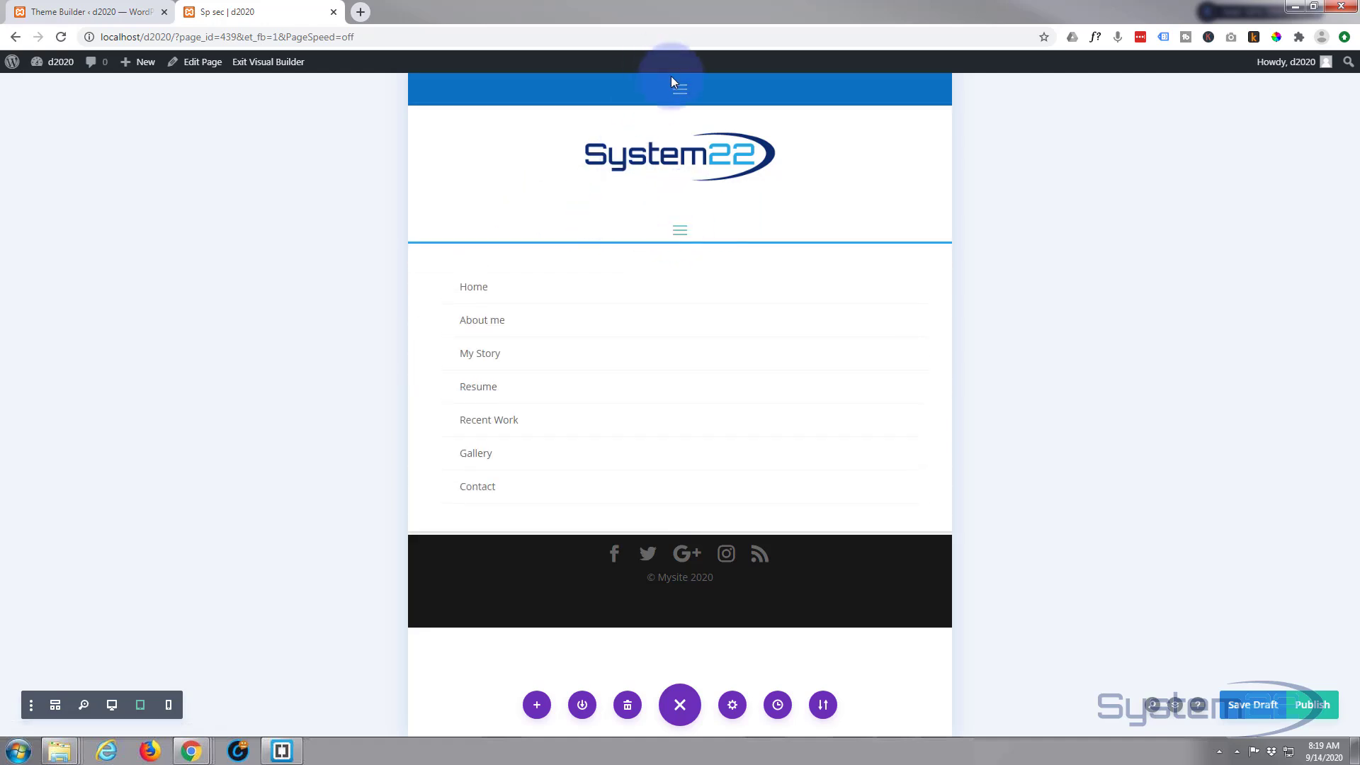
left_click(680, 91)
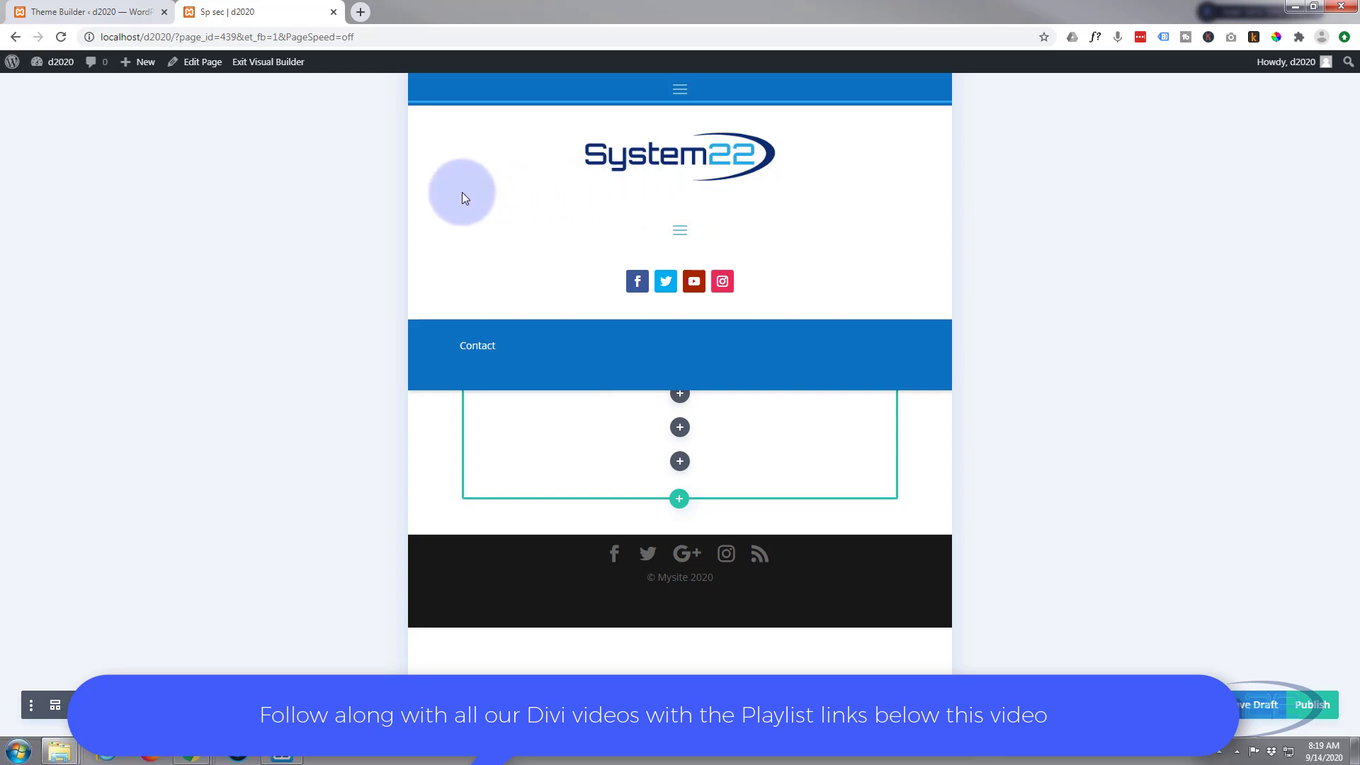
mouse_move(449, 192)
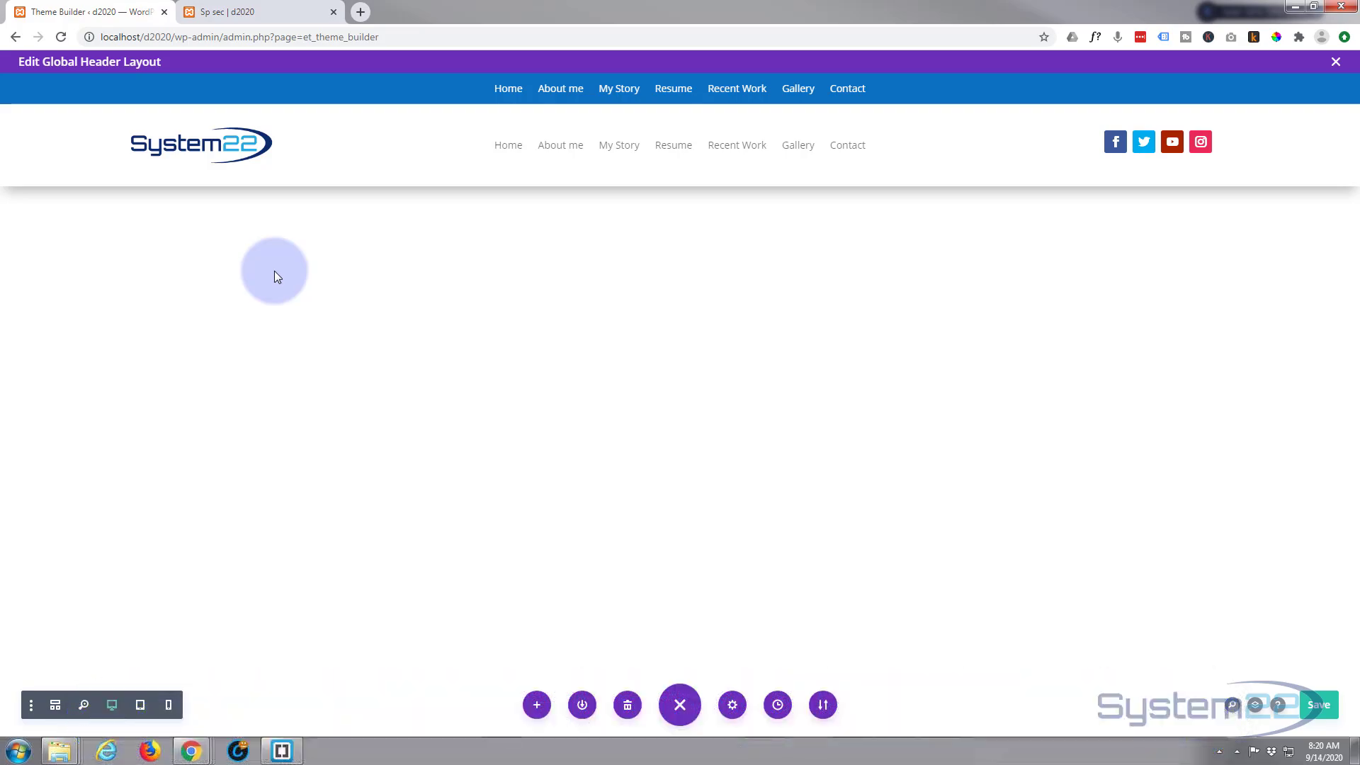
mouse_move(760, 87)
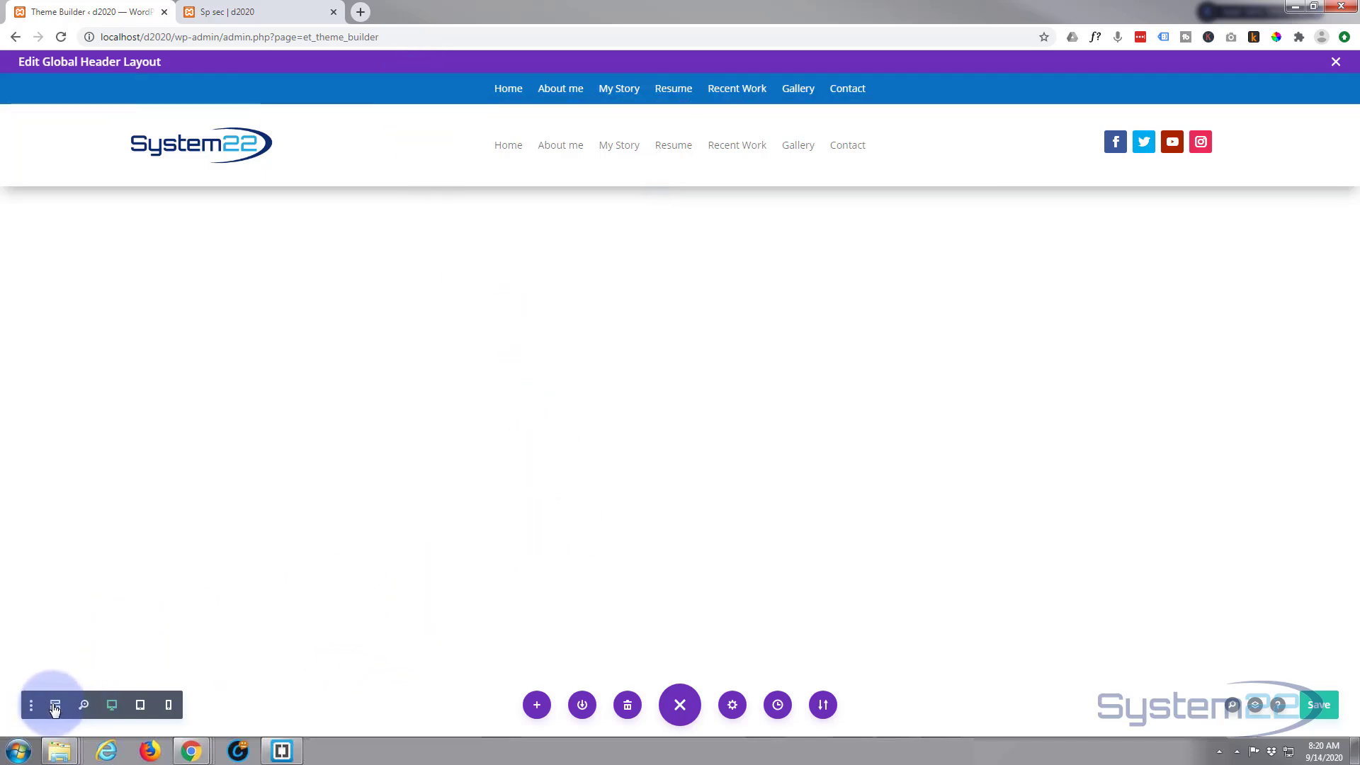
Step: Switch the Global Header Layout to wireframe view showing the section with its two rows
left_click(54, 704)
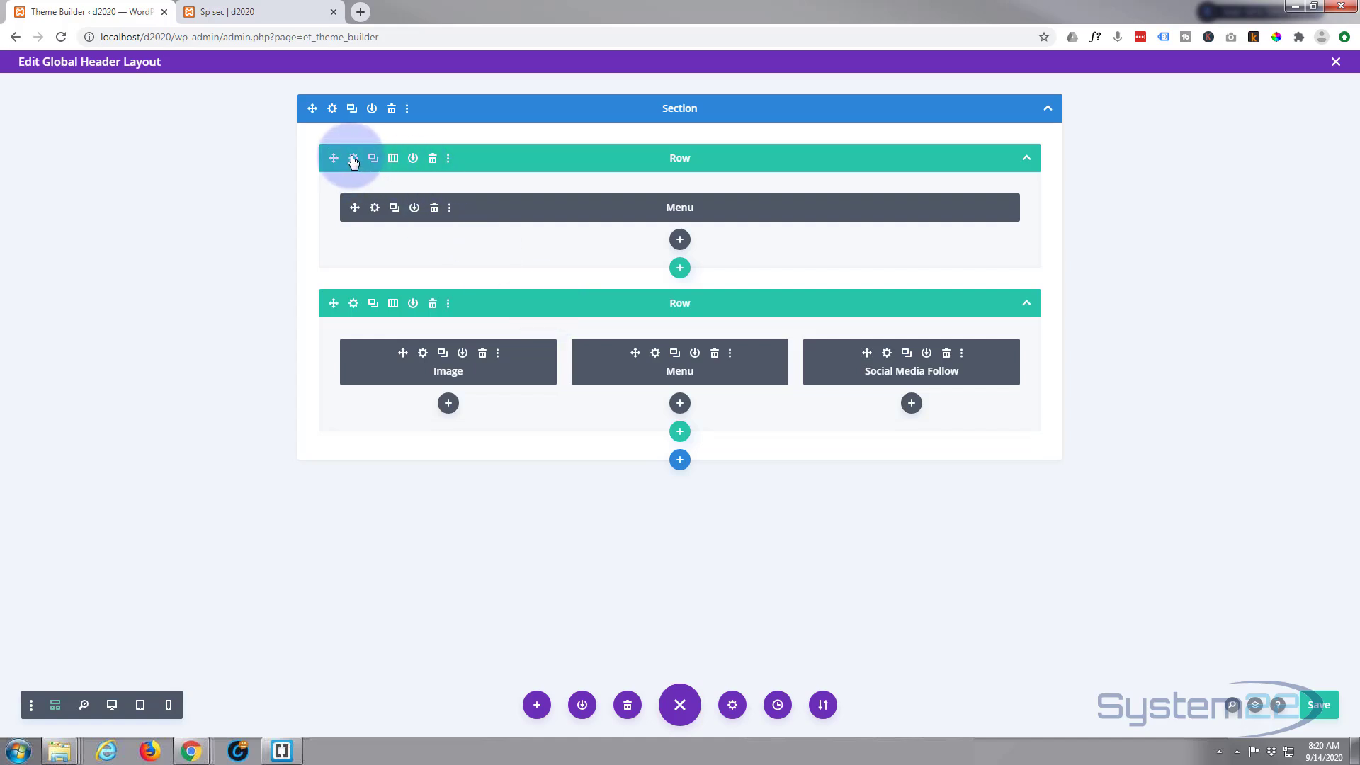
Step: Set the top menu row's Z Index to 99999999 under Advanced > Position
left_click(353, 157)
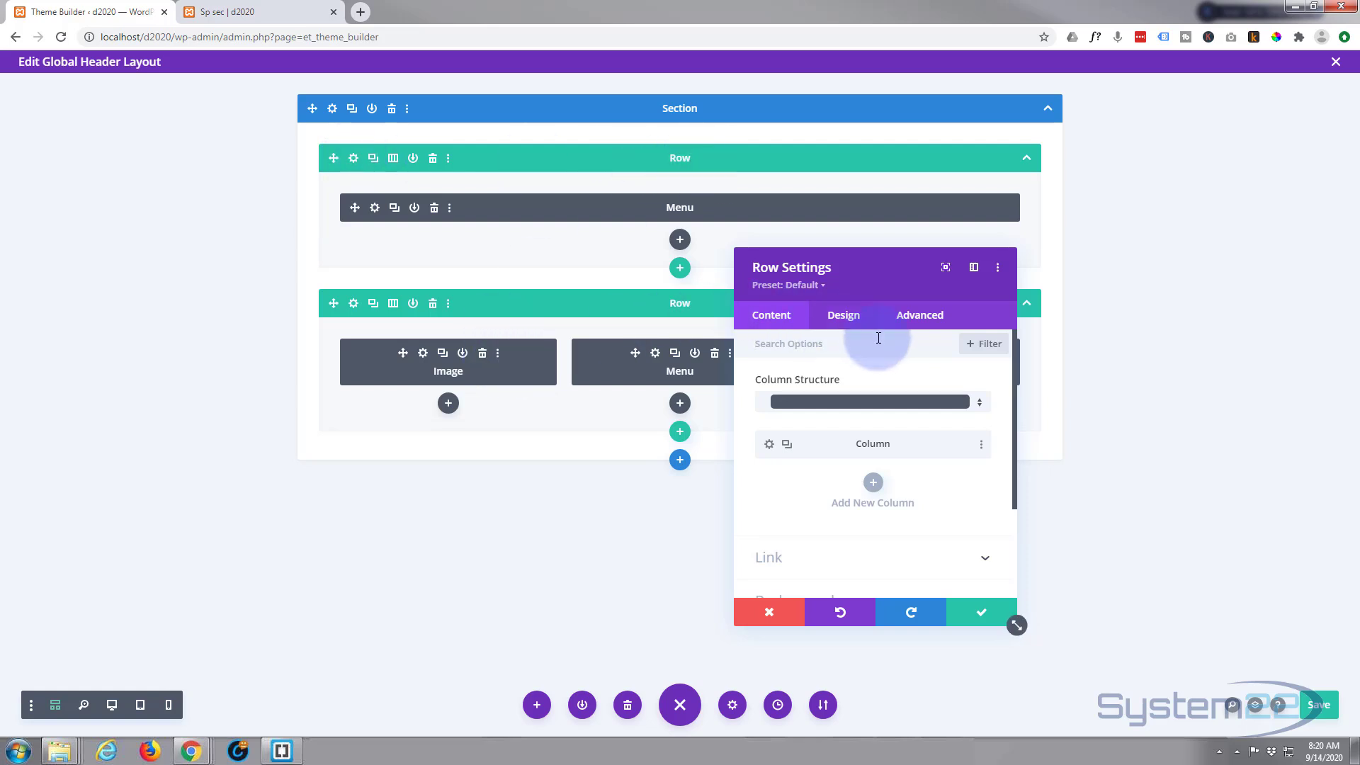
left_click(919, 314)
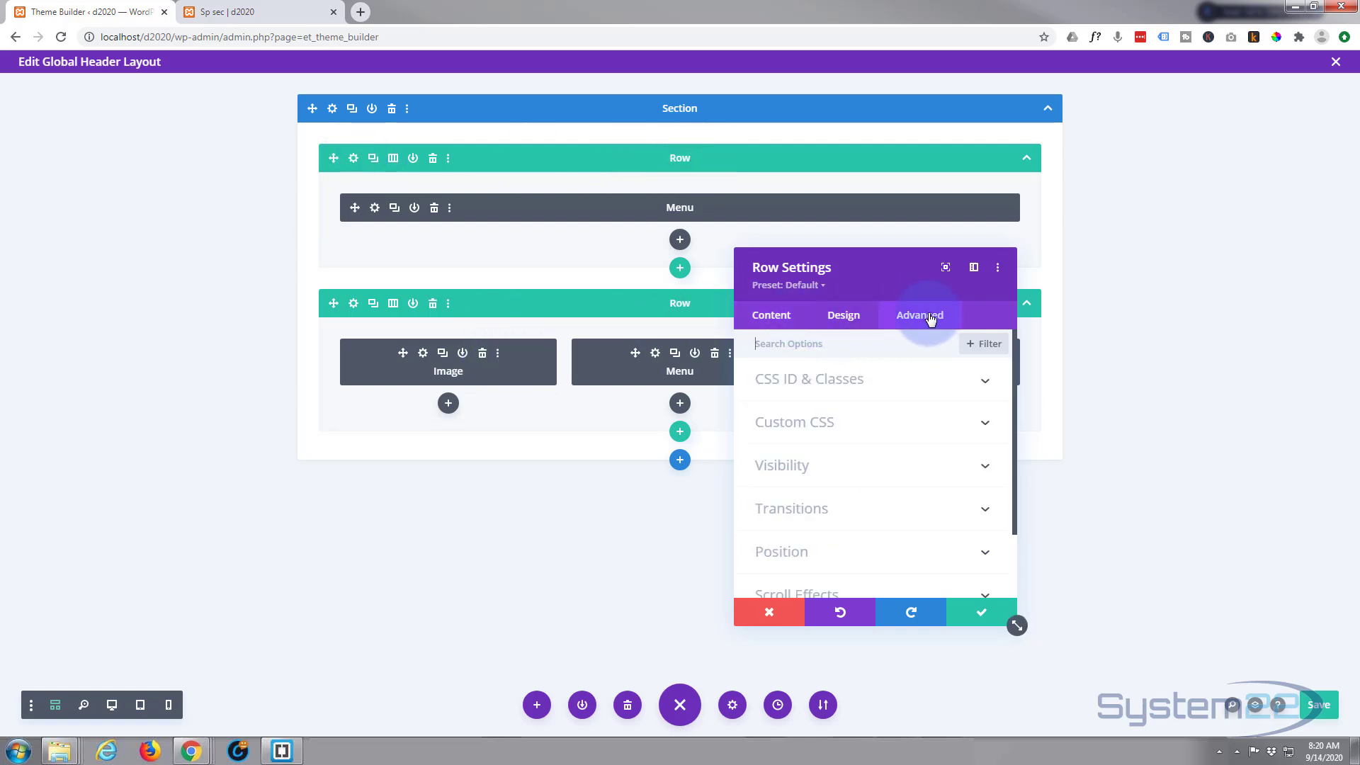
scroll("down", 3)
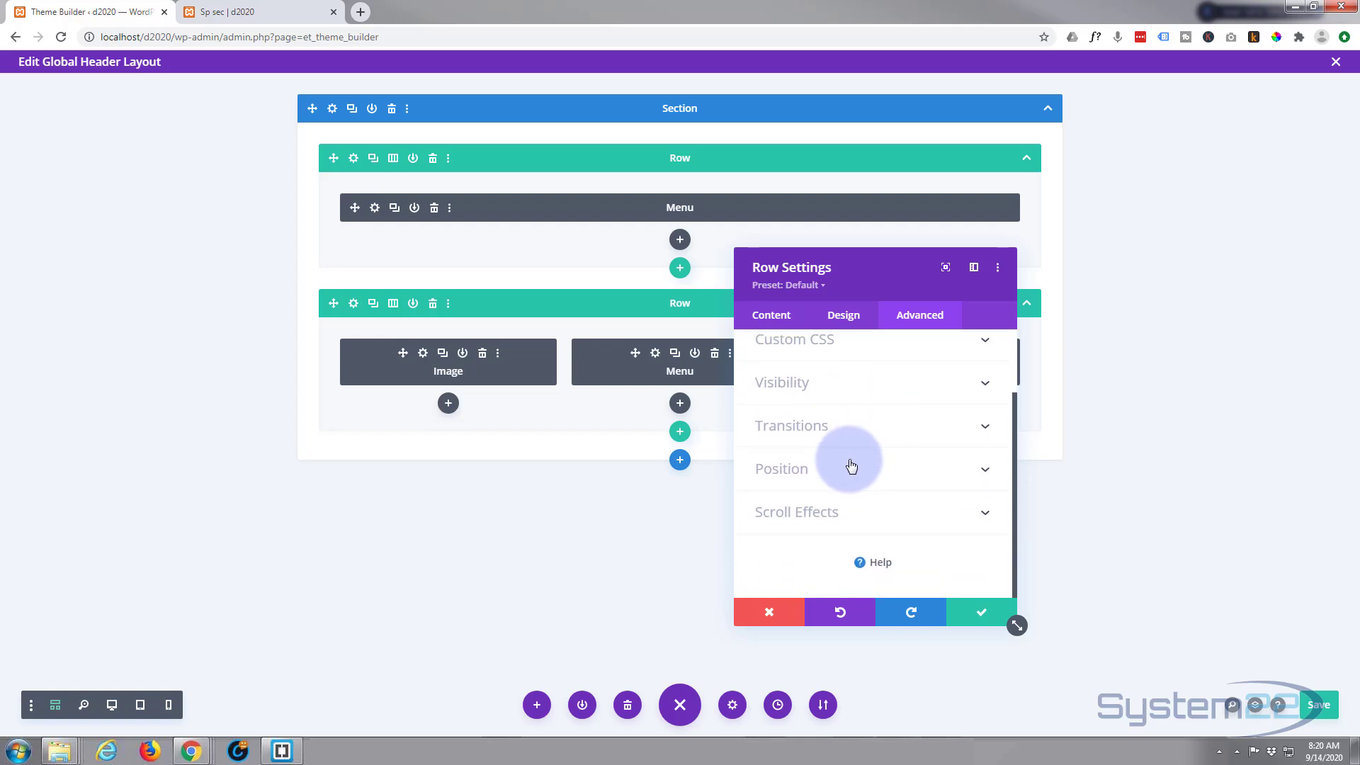
left_click(780, 469)
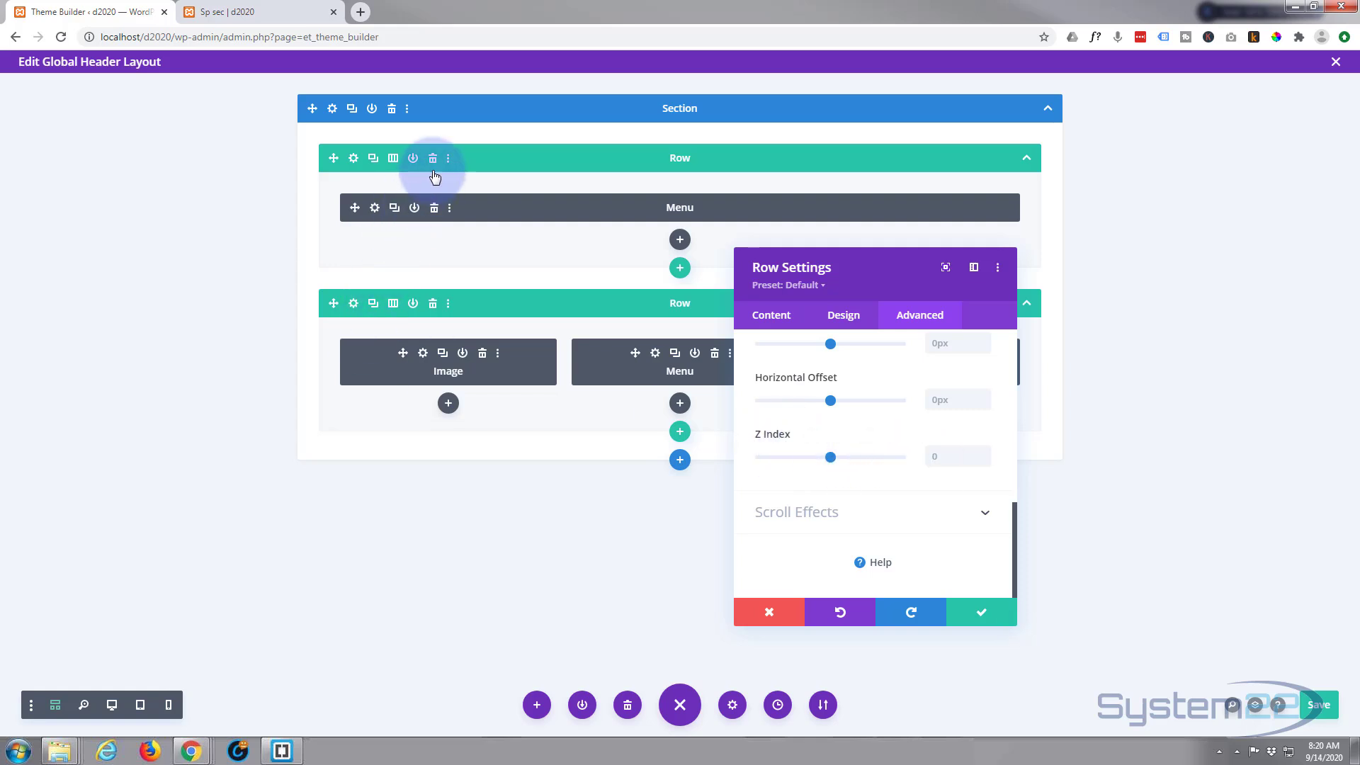
mouse_move(780, 399)
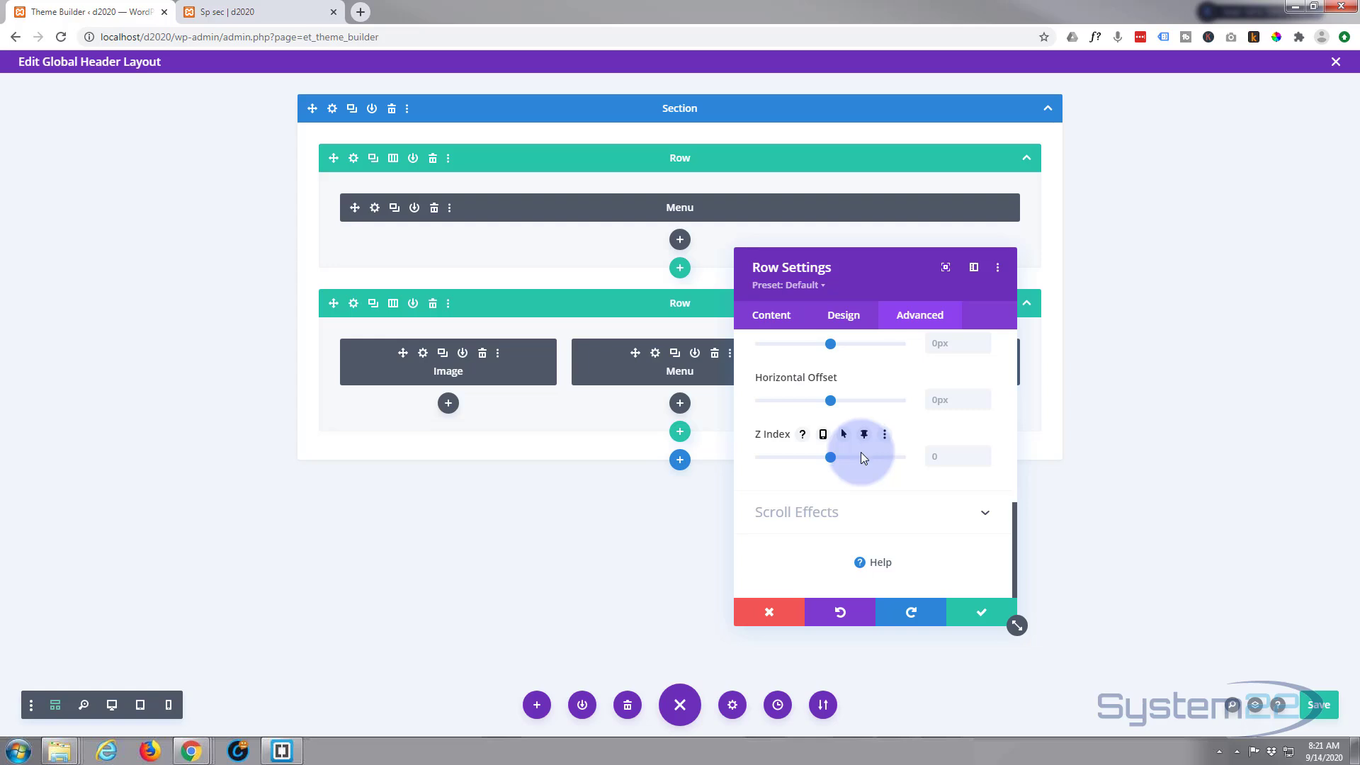
left_click_drag(830, 457, 893, 458)
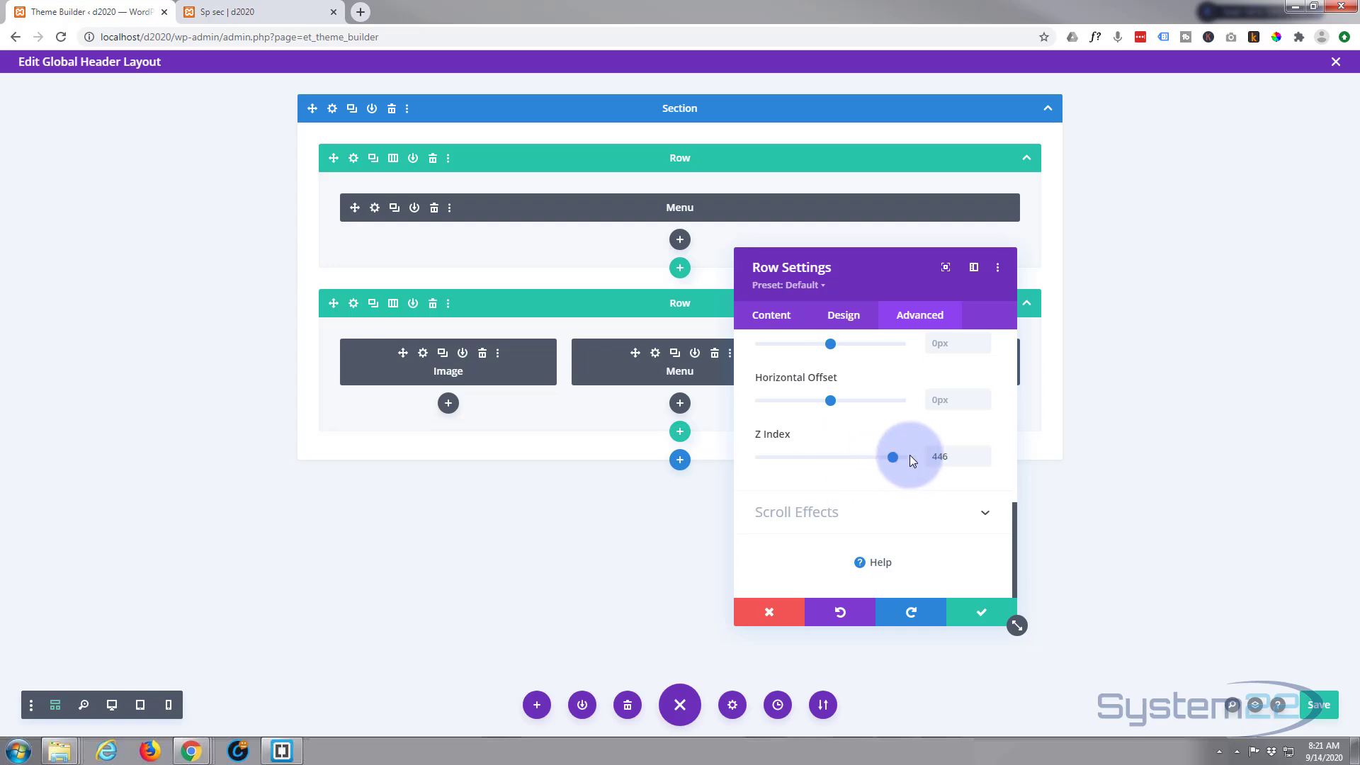
left_click_drag(893, 458, 903, 458)
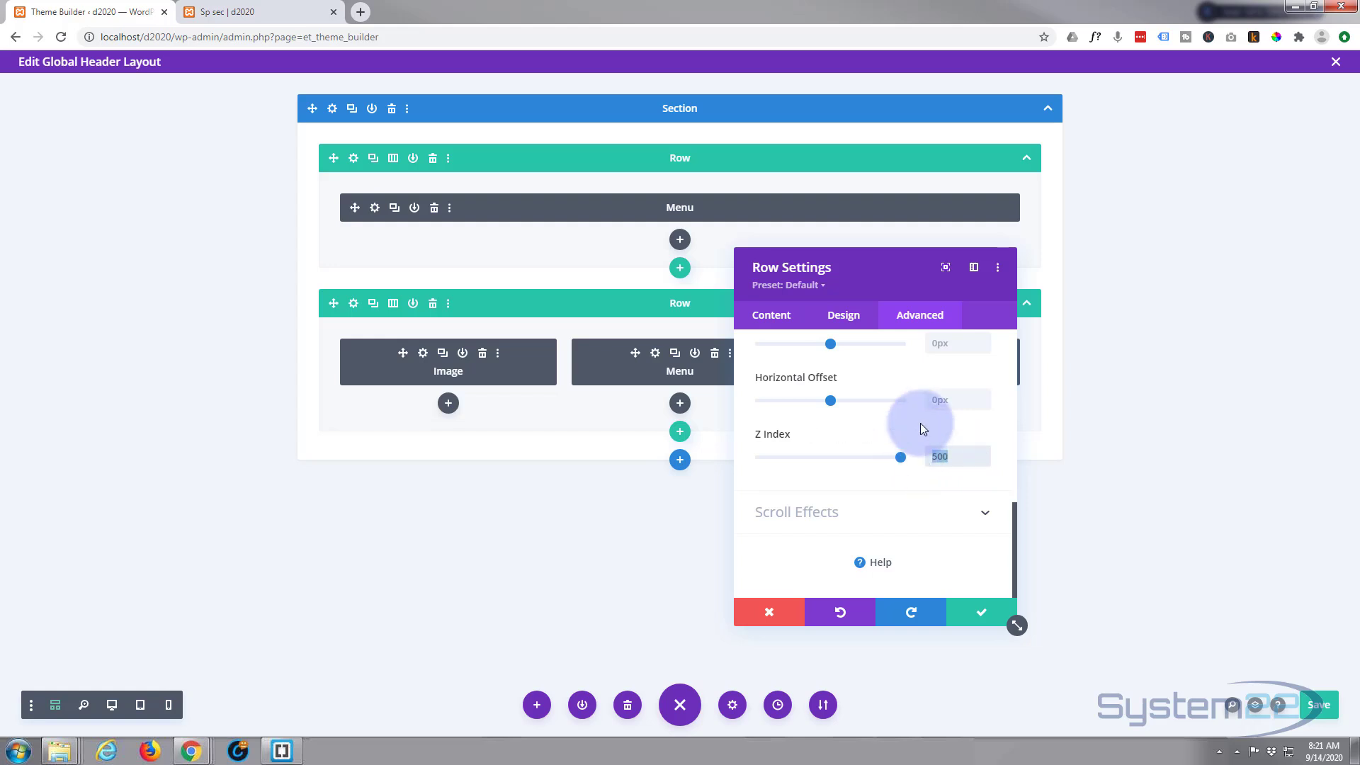
type("99999999")
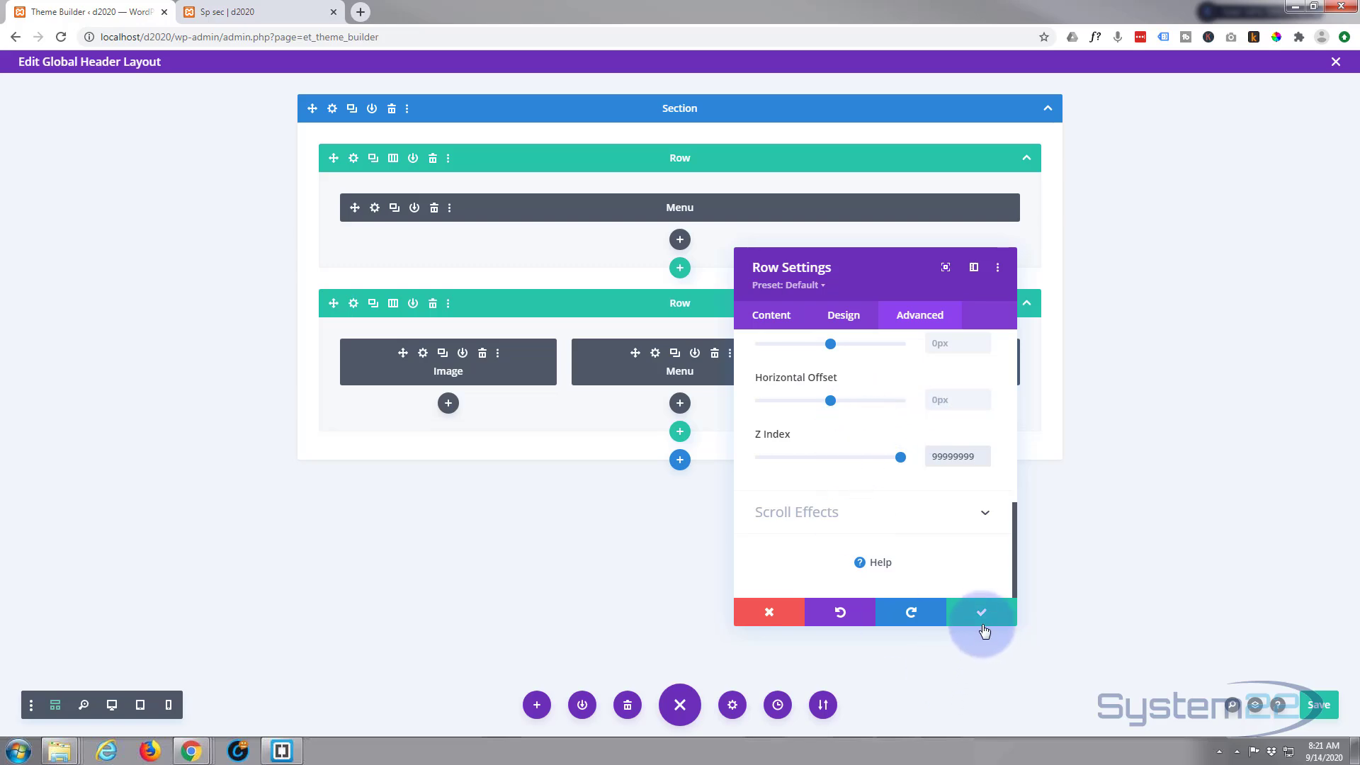
Step: Save the row settings and global header, save the page draft, and reload the page
left_click(981, 612)
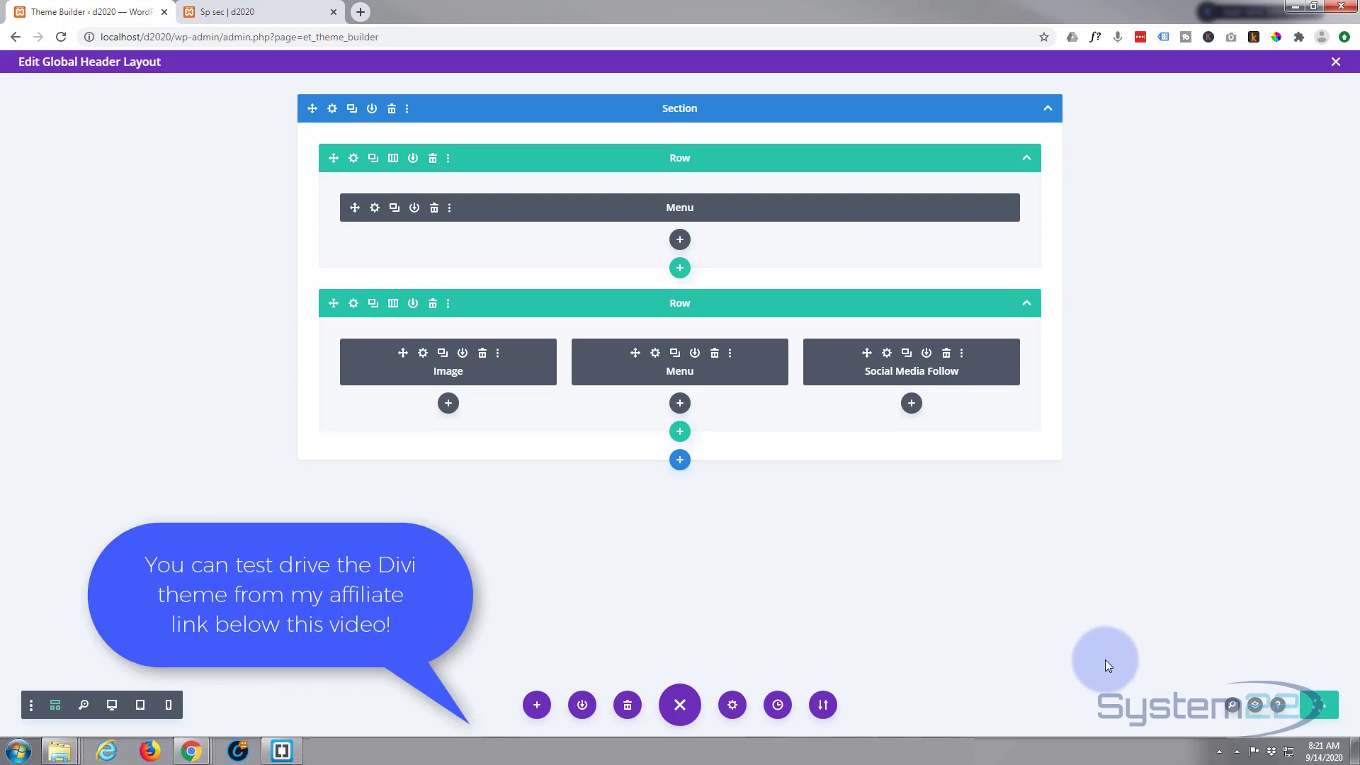
left_click(252, 12)
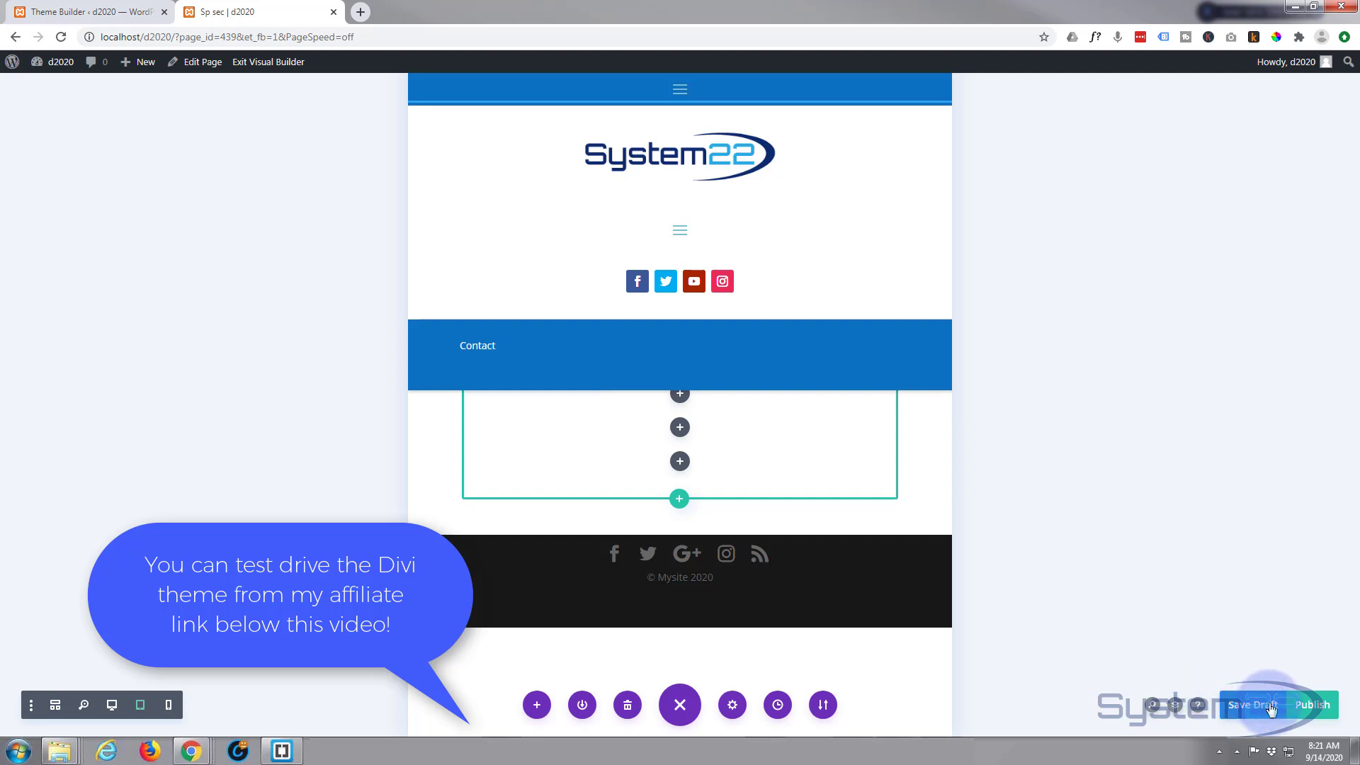
left_click(1251, 705)
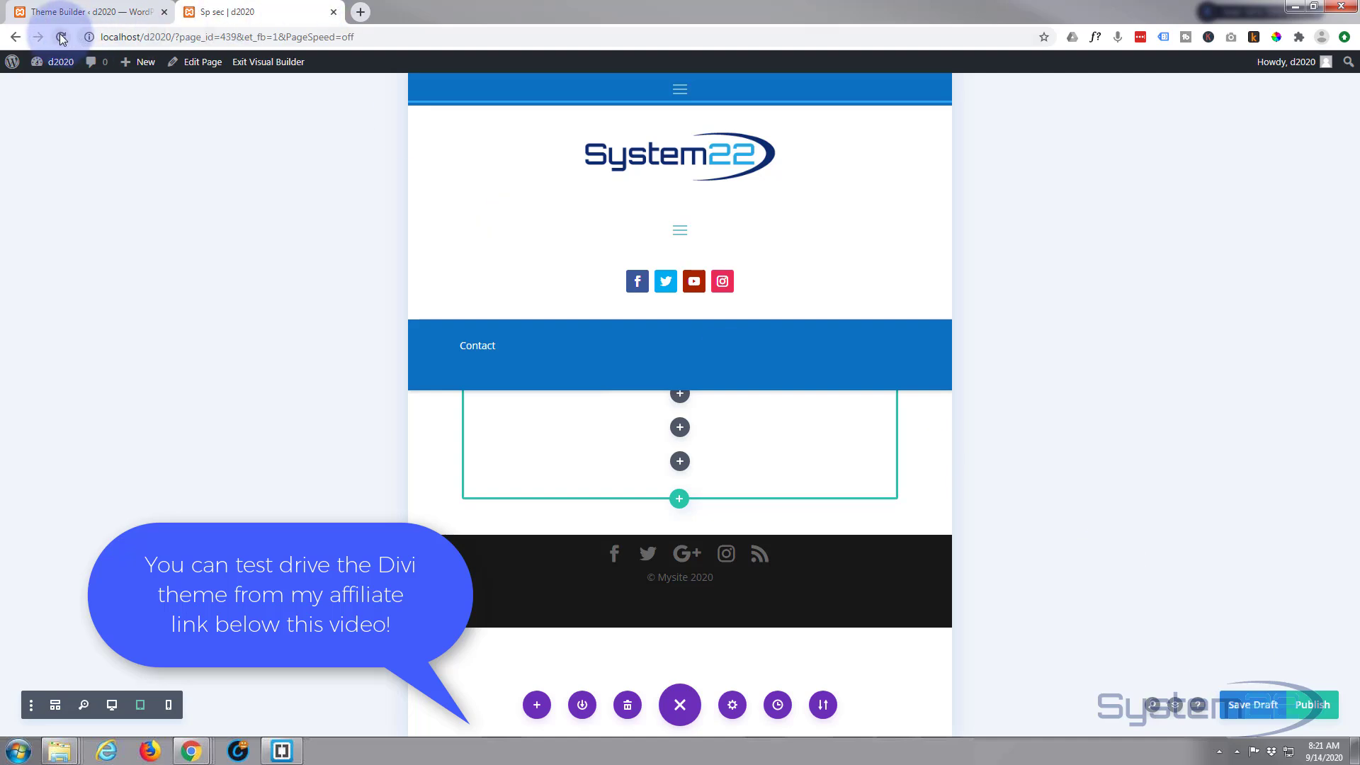
left_click(61, 37)
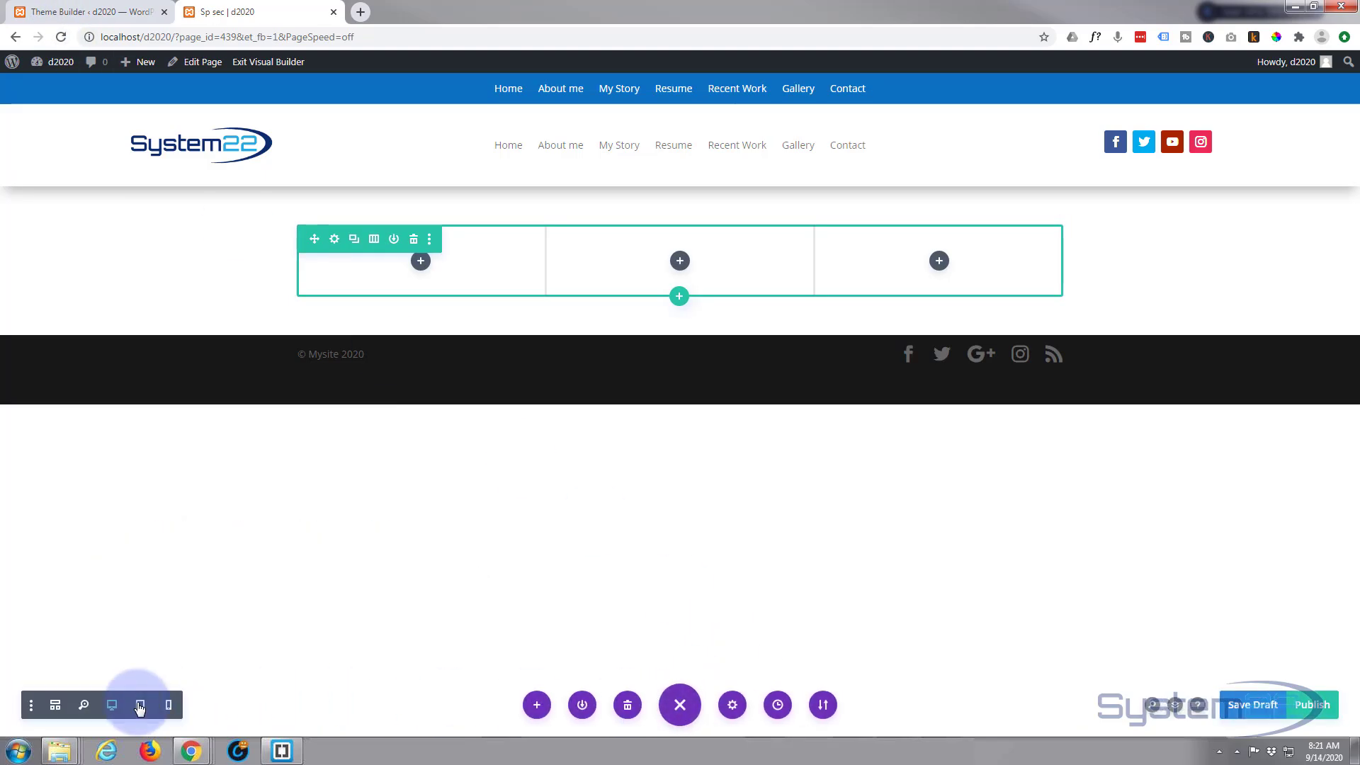
Step: At tablet width, expand the top hamburger menu to confirm its dropdown opens over the header
left_click(140, 704)
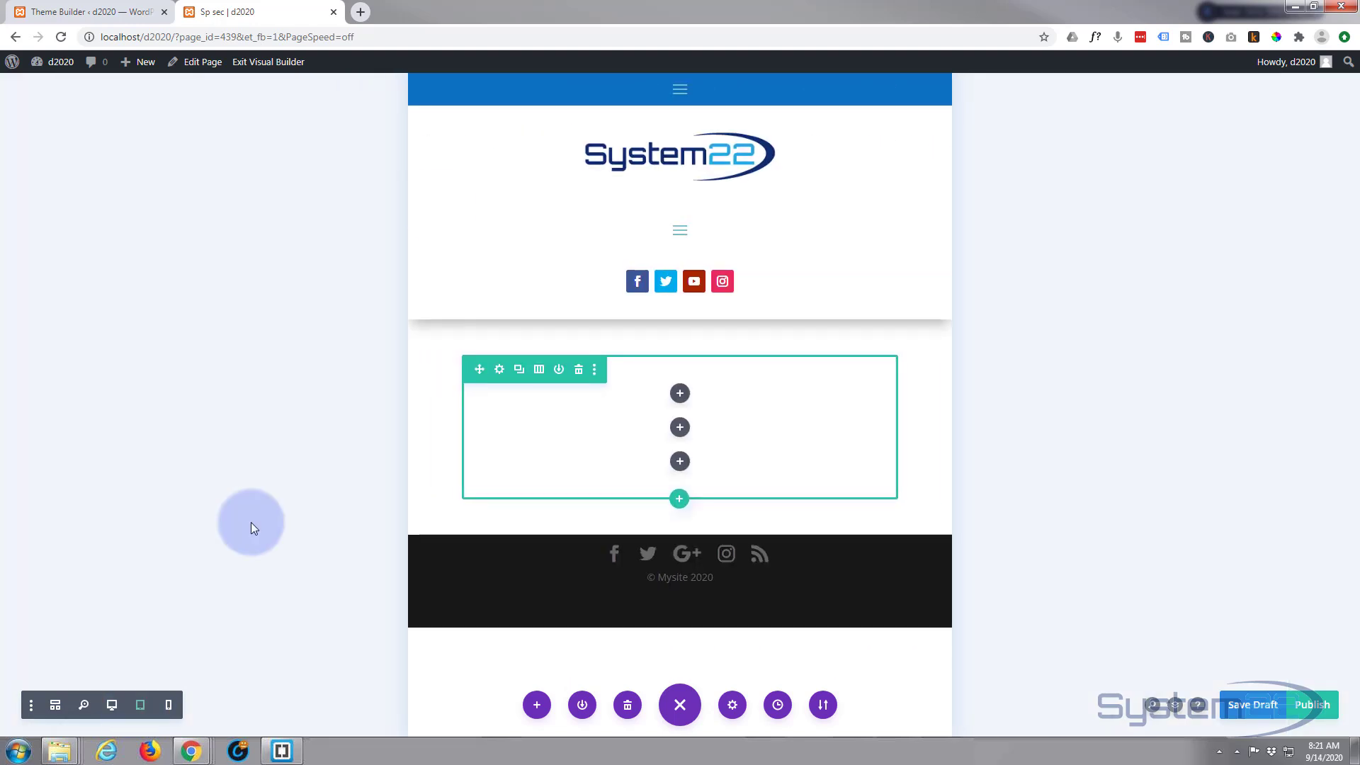
left_click(680, 88)
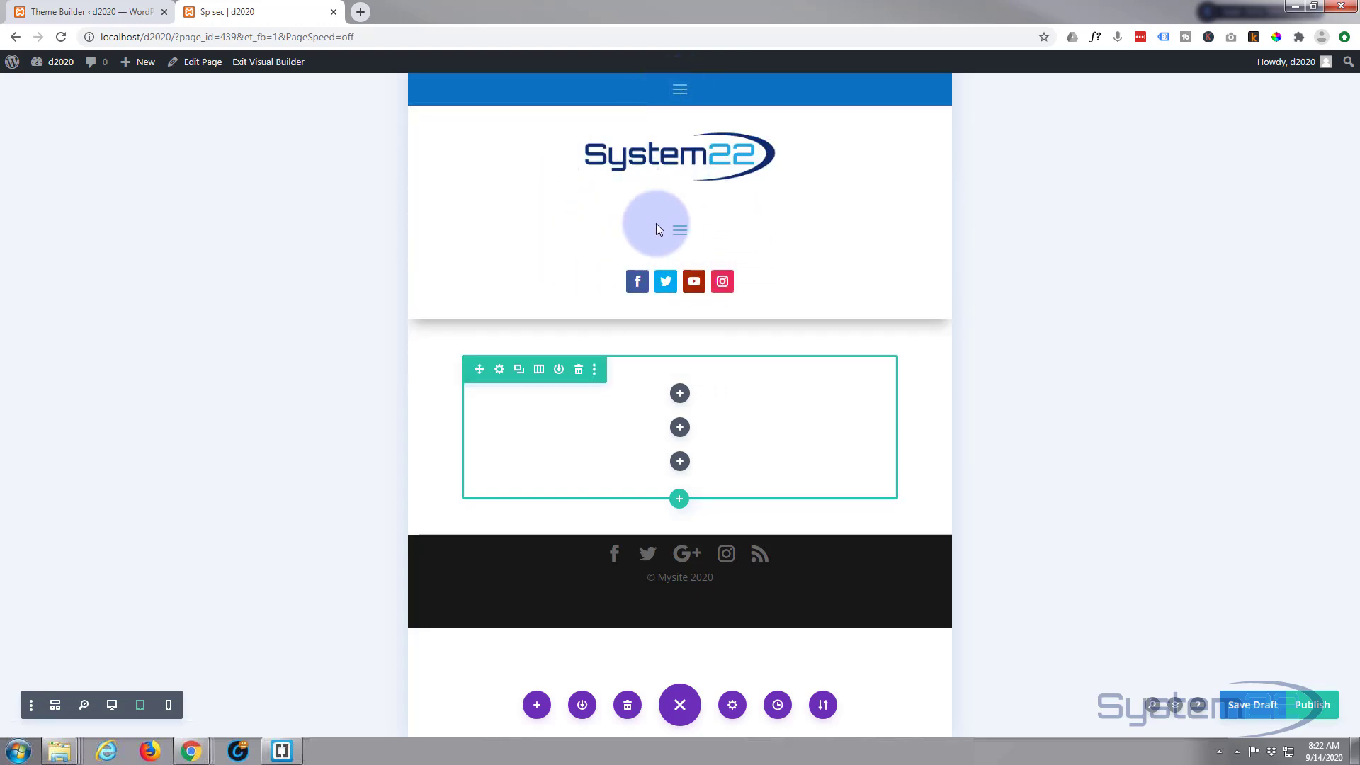
left_click(680, 229)
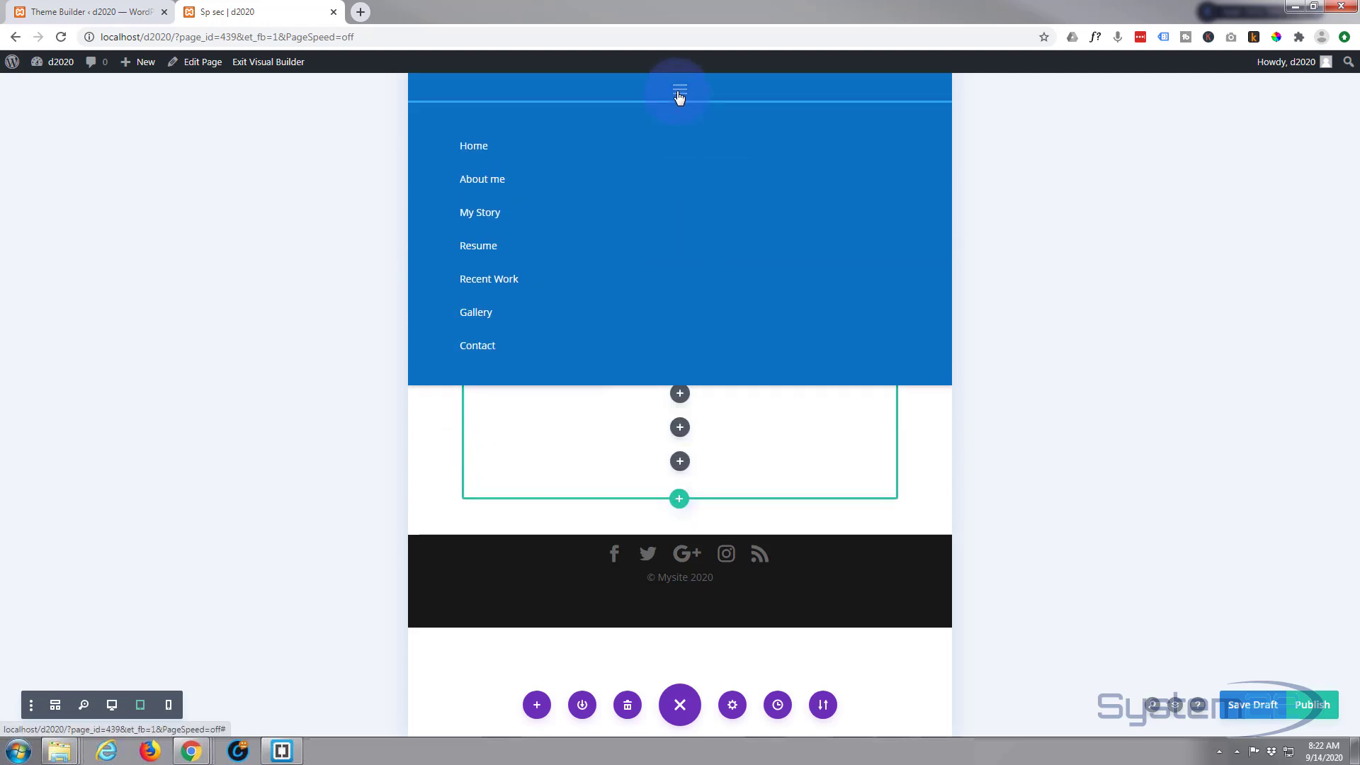
left_click(679, 88)
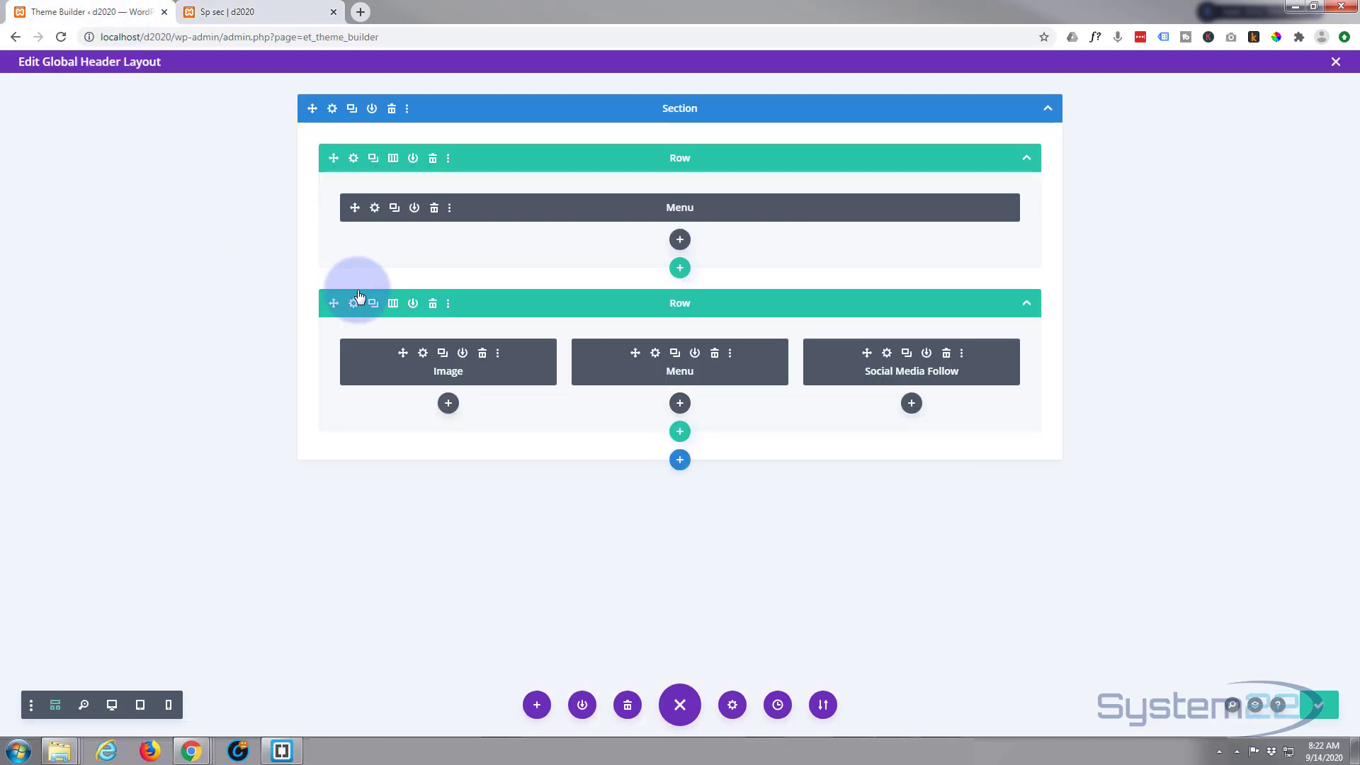
mouse_move(353, 303)
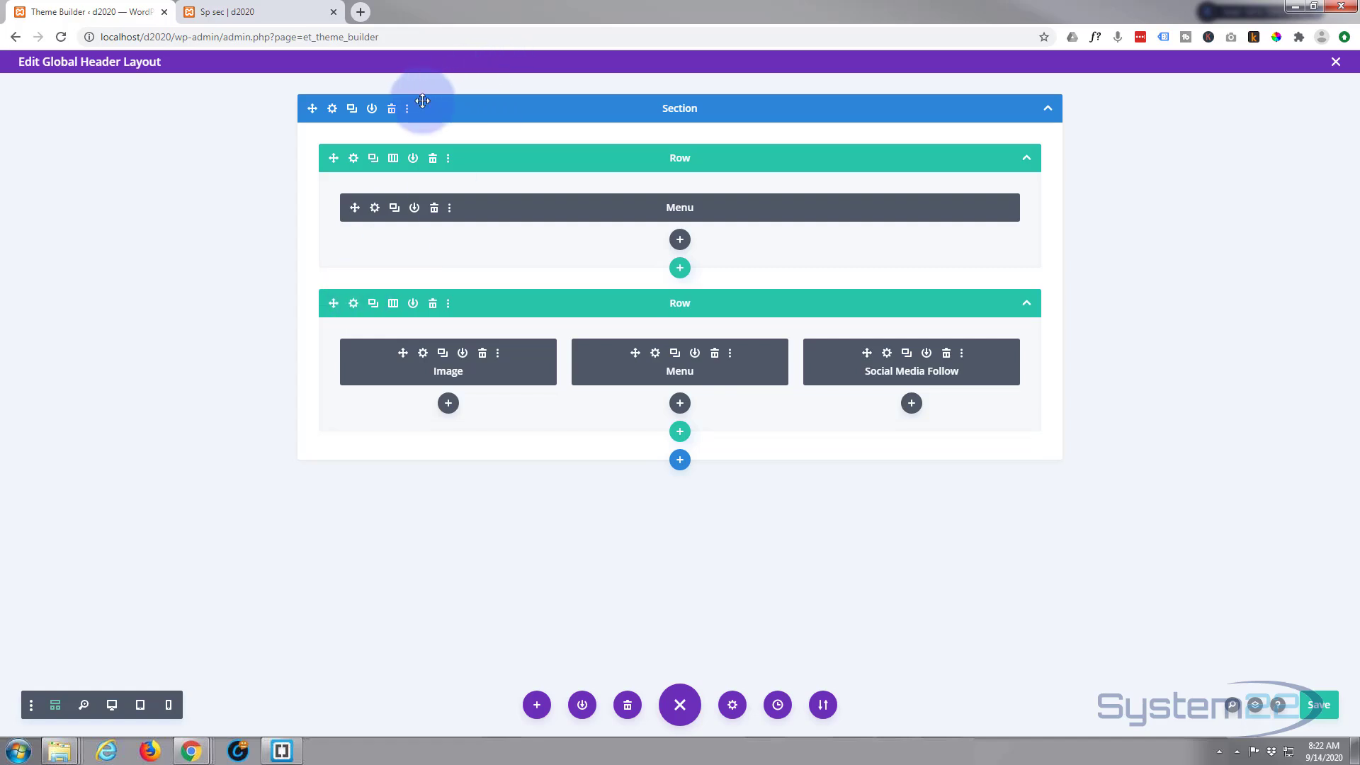
mouse_move(586, 245)
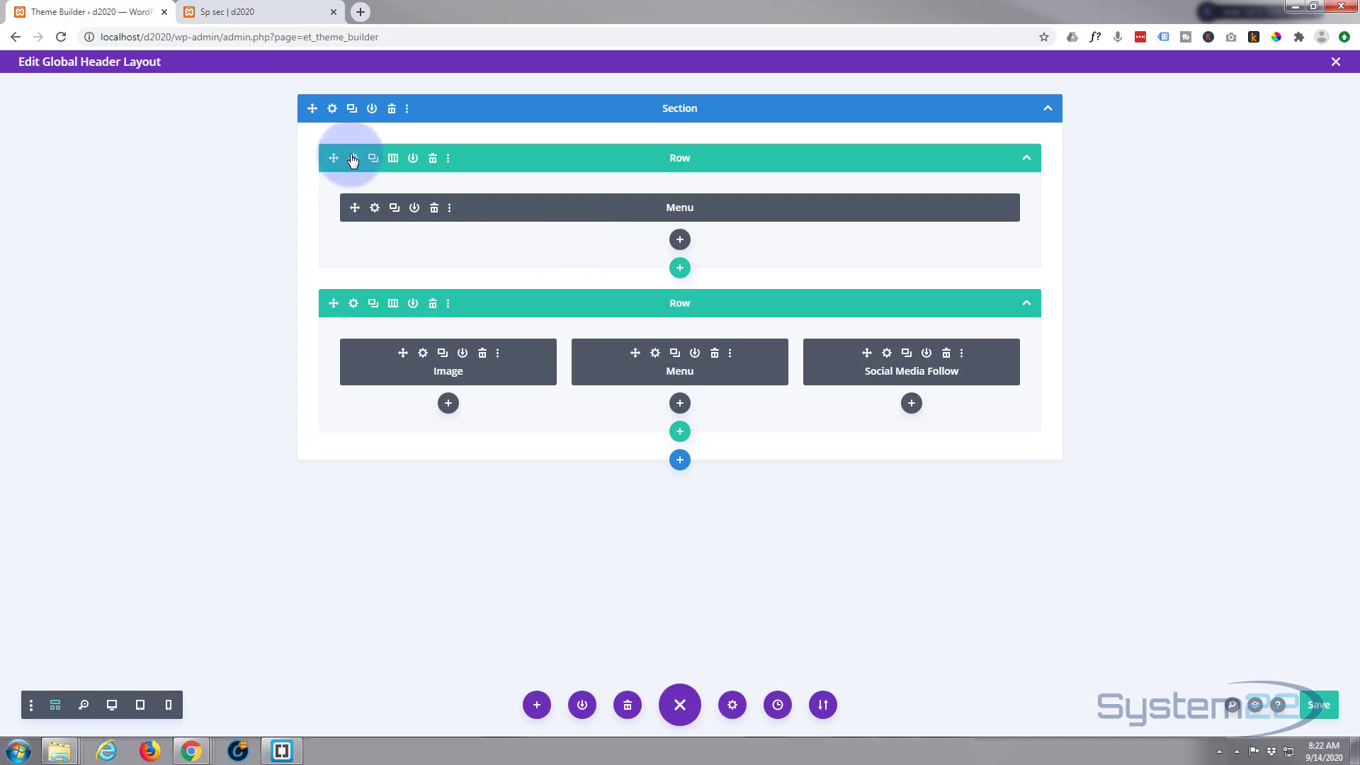
Step: Clear the top menu row's Z Index back to 0 and save the row
left_click(352, 157)
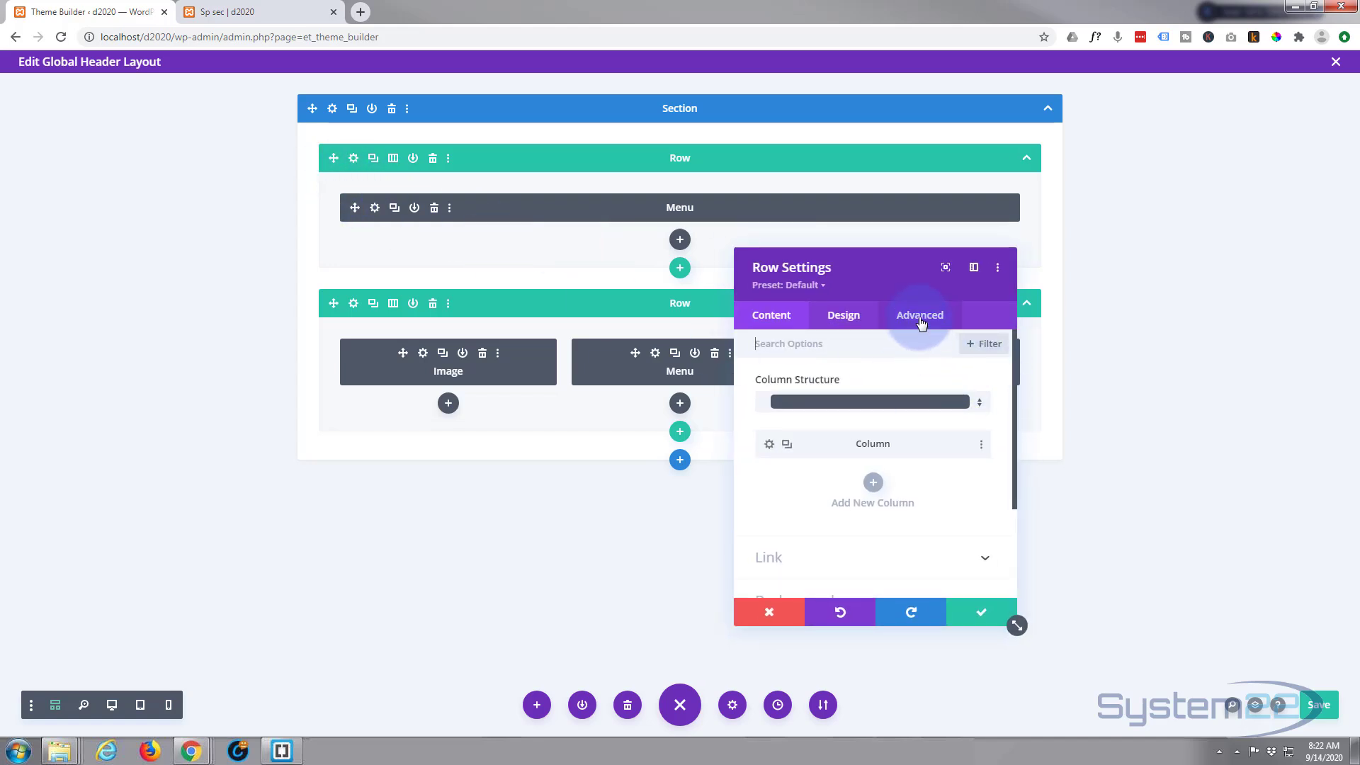
left_click(920, 315)
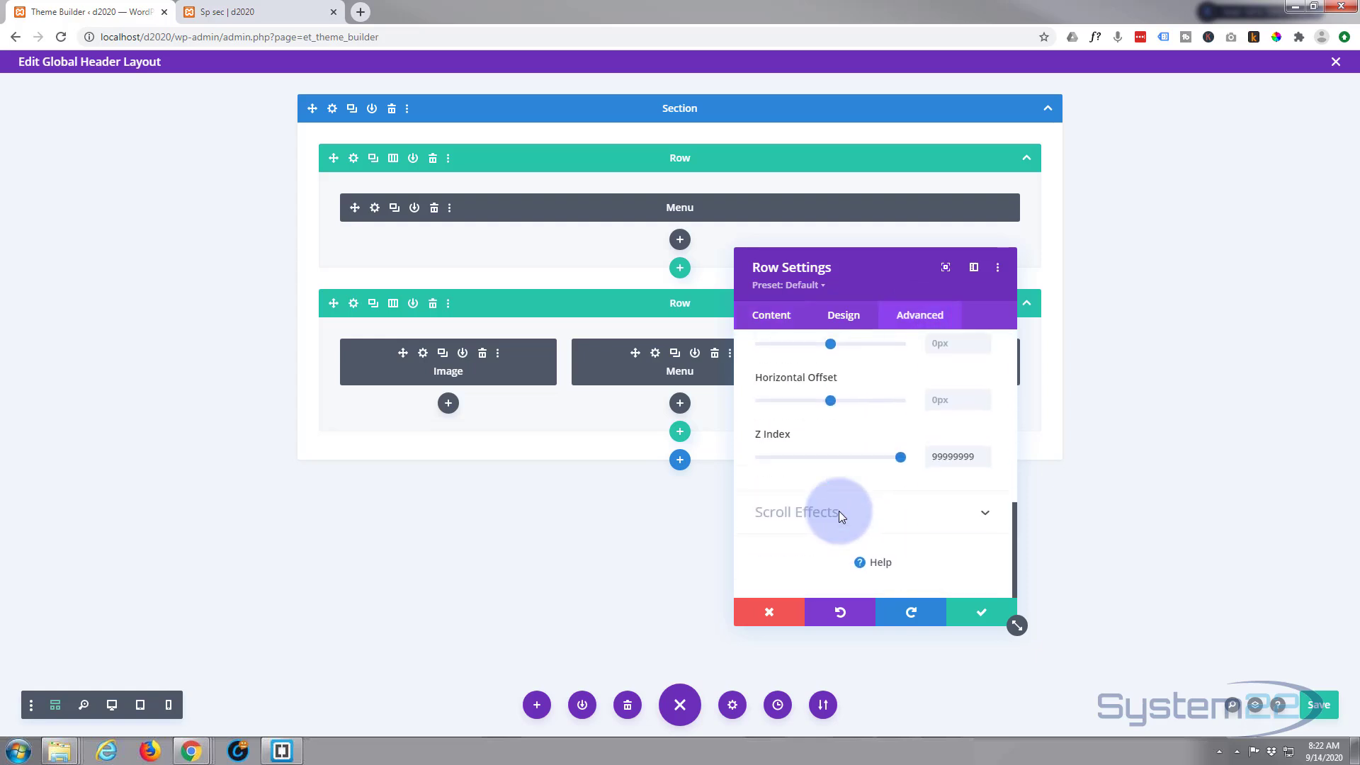
left_click(954, 456)
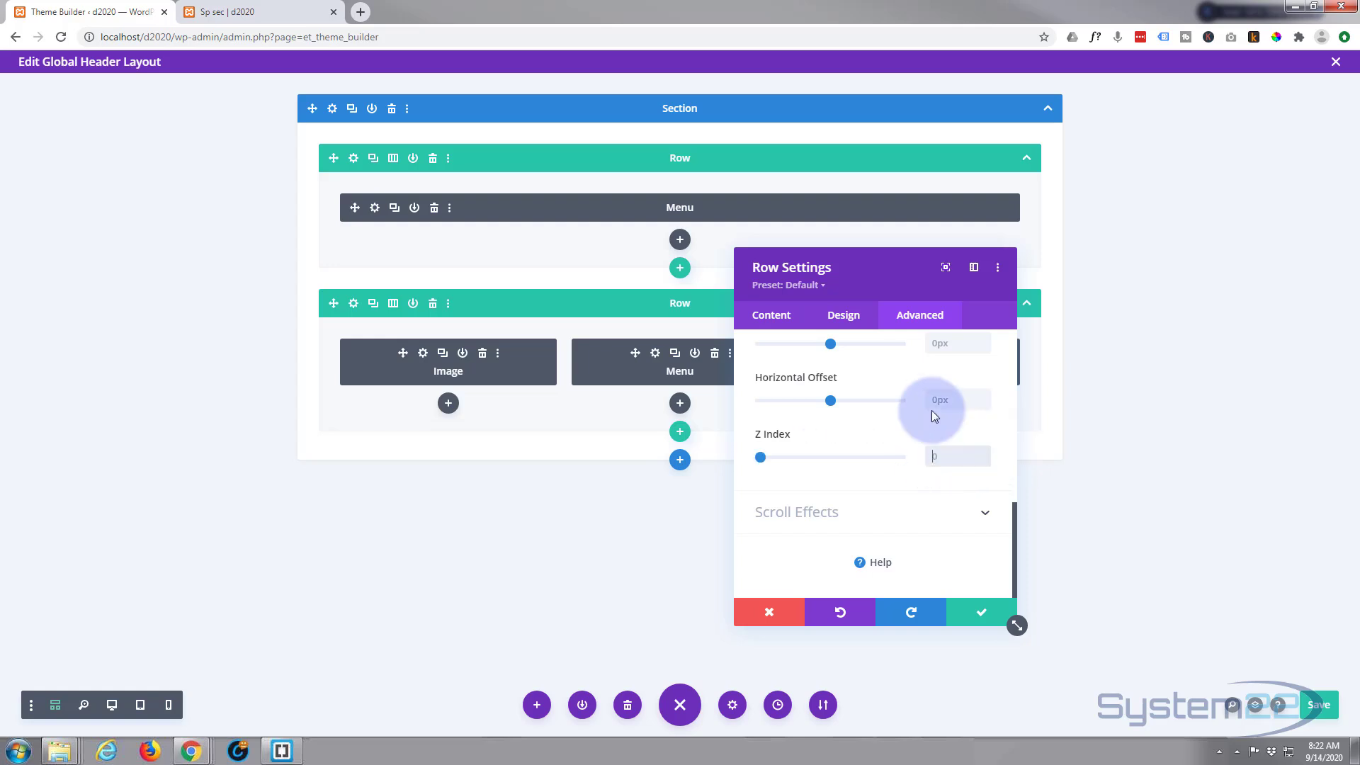
left_click(981, 612)
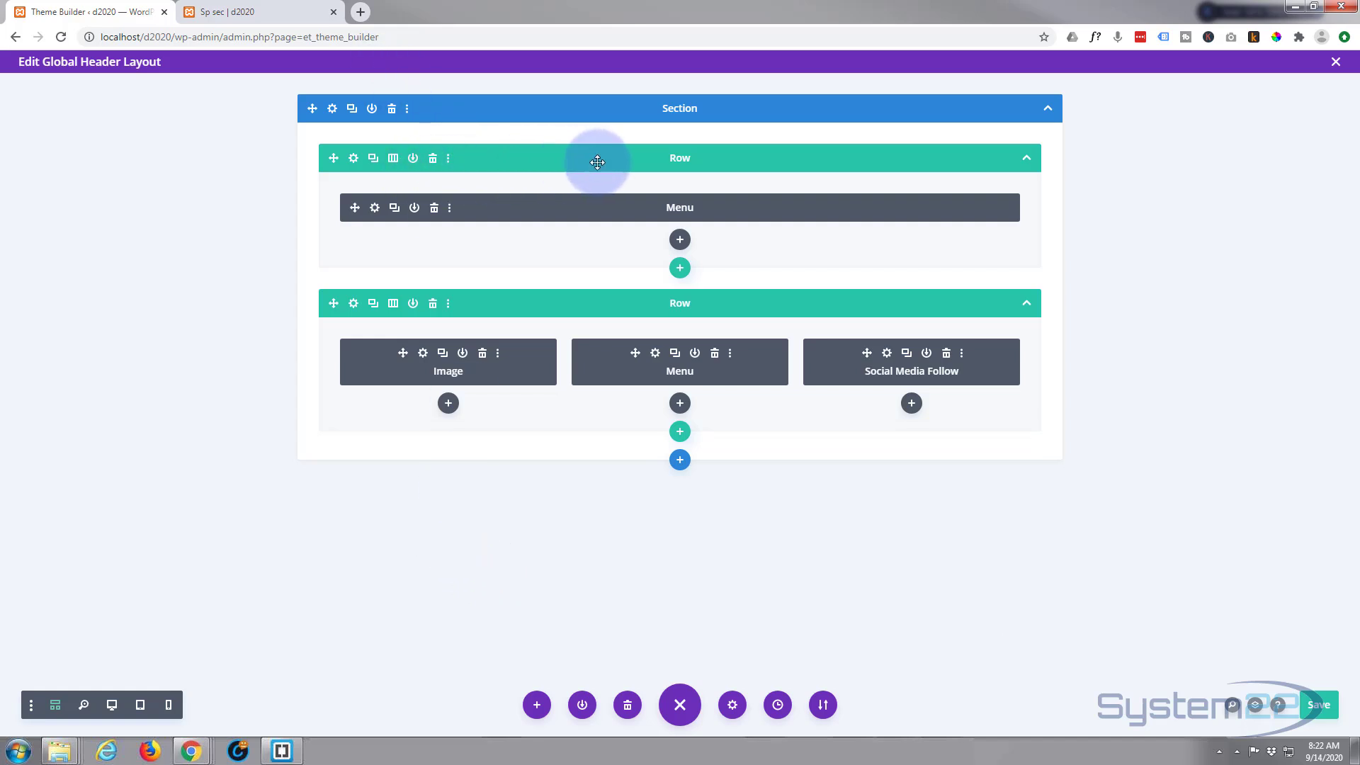
mouse_move(534, 160)
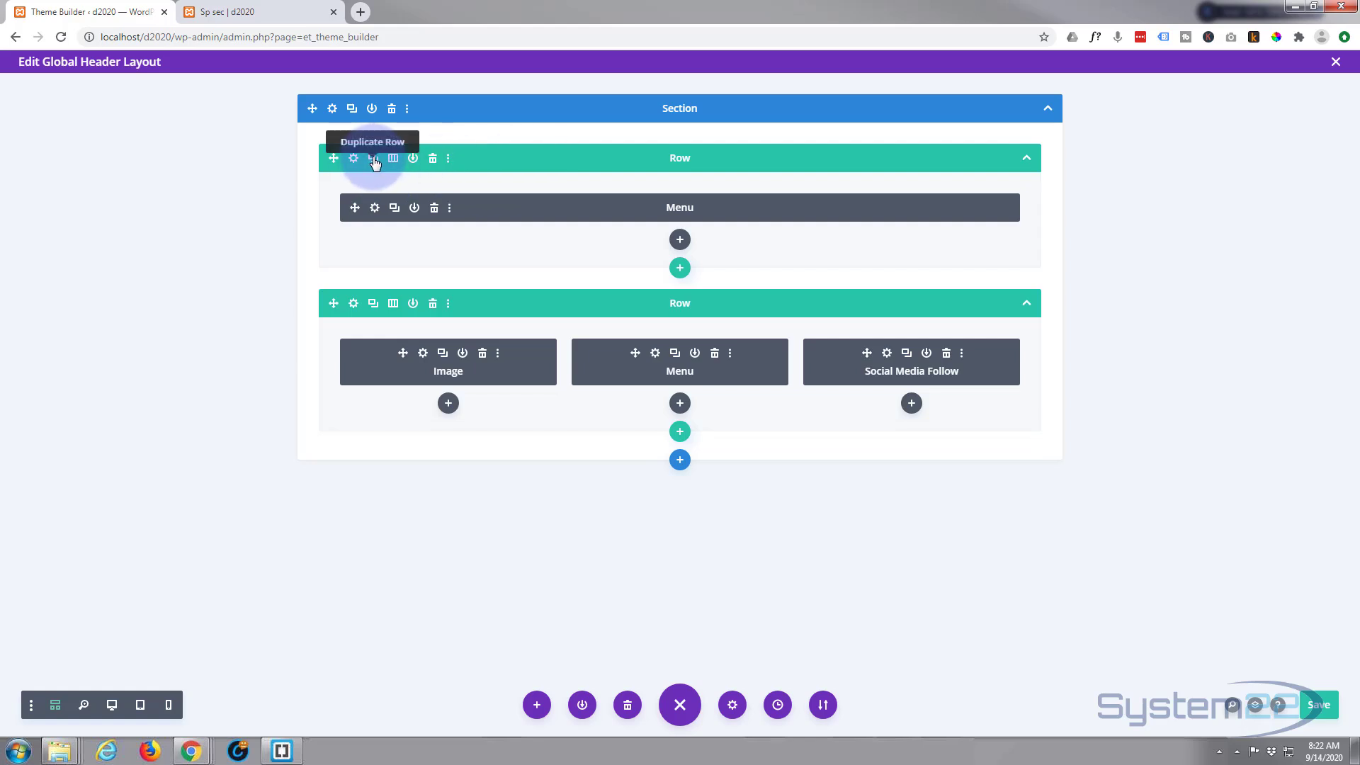
Step: Duplicate the menu-only row and move the copy below the Image/Menu/Social Media Follow row
left_click(373, 157)
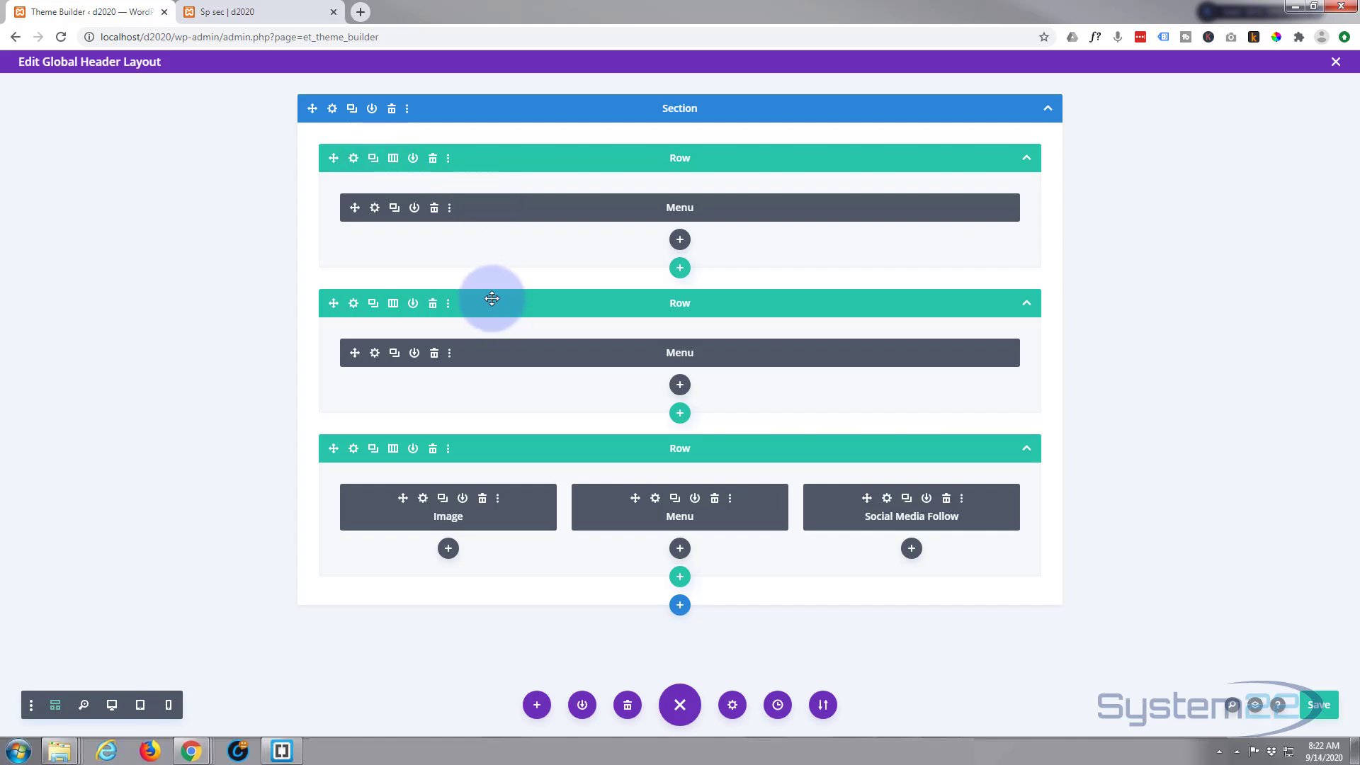
left_click_drag(491, 299, 340, 415)
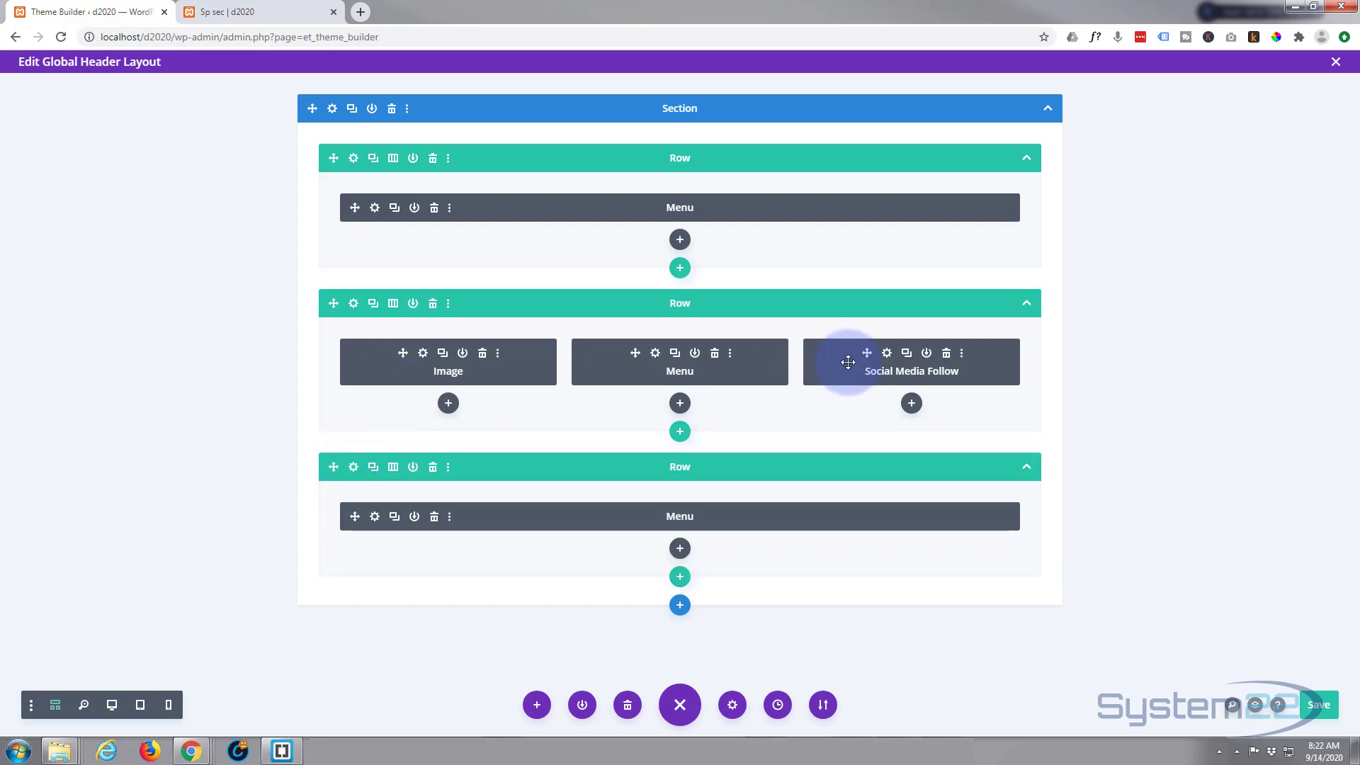
mouse_move(353, 158)
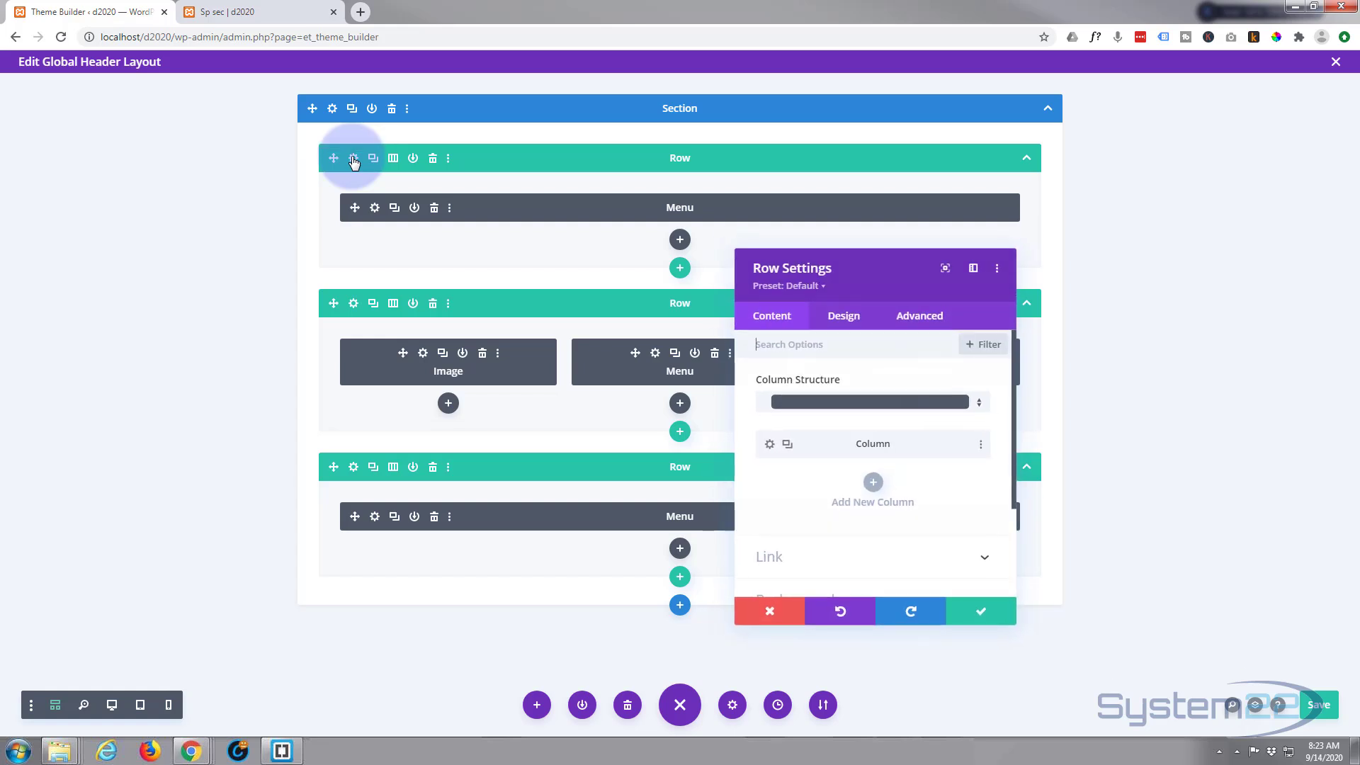
Step: Set the top menu-only row's Visibility to Disable on Phone and Tablet and save it
left_click(919, 316)
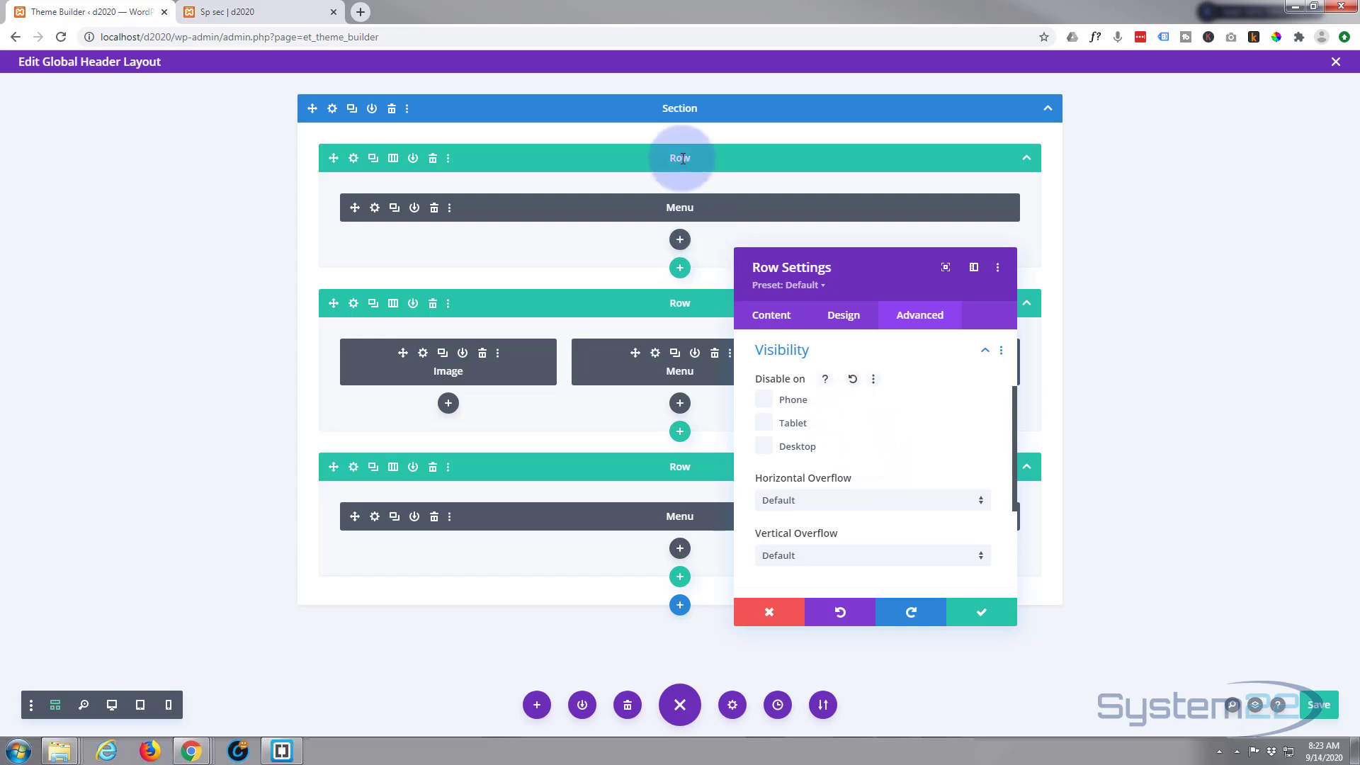
left_click(763, 399)
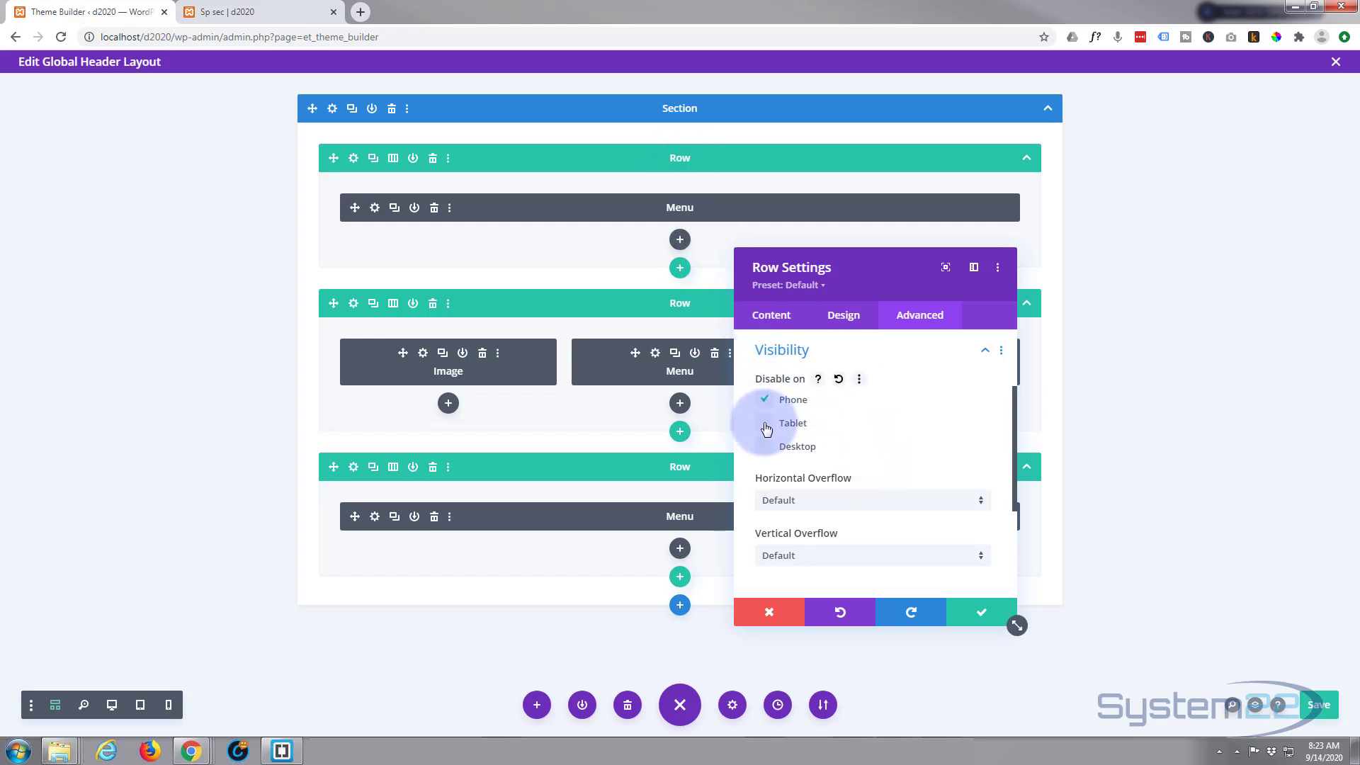
left_click(980, 613)
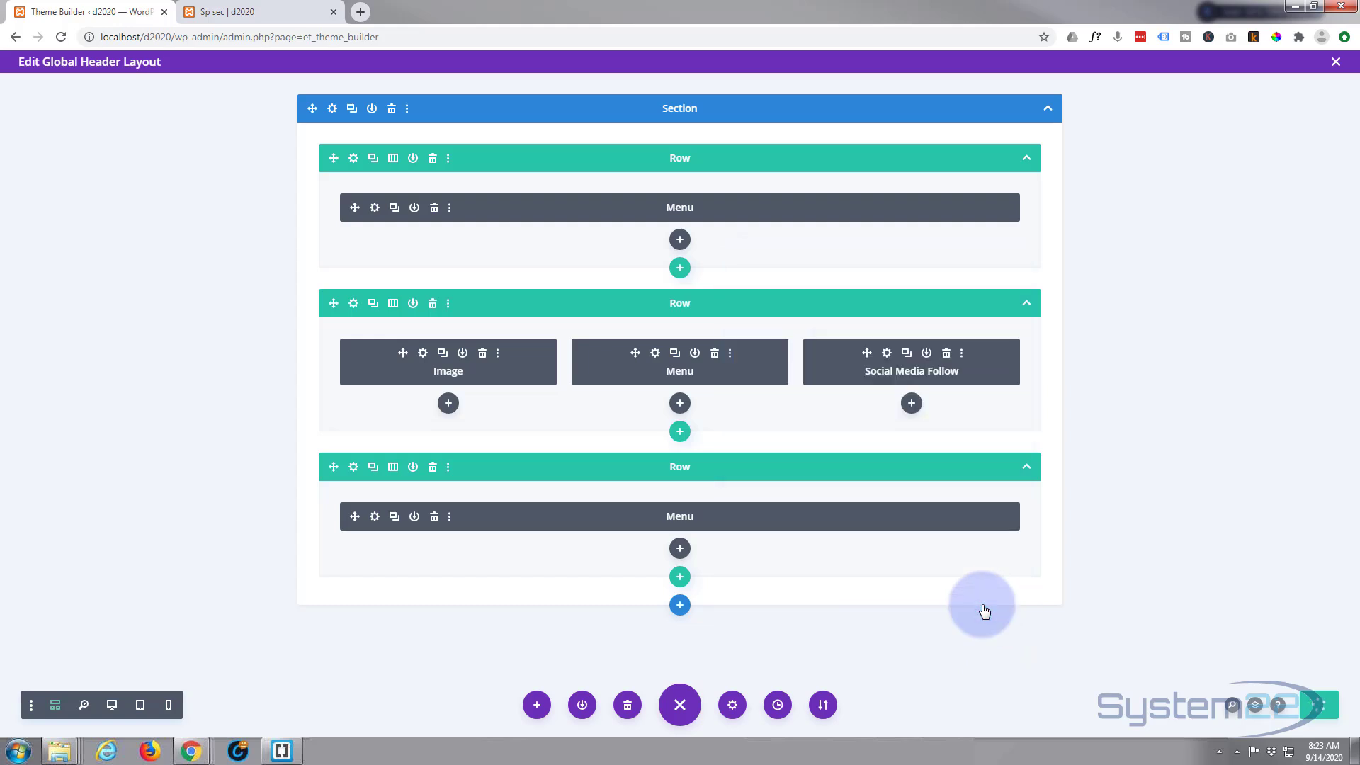
mouse_move(575, 455)
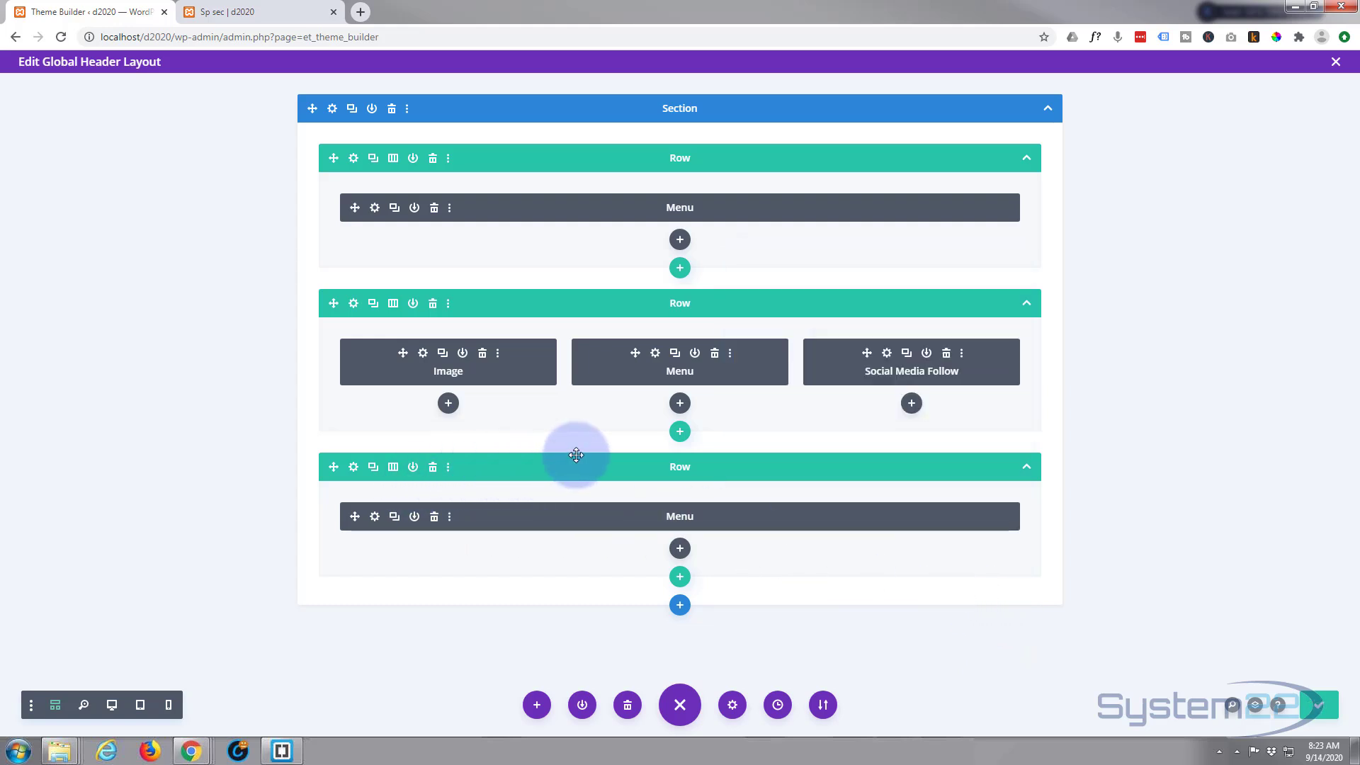
Step: Set the bottom menu-only row's Visibility to Disable on Desktop and save it
left_click(352, 466)
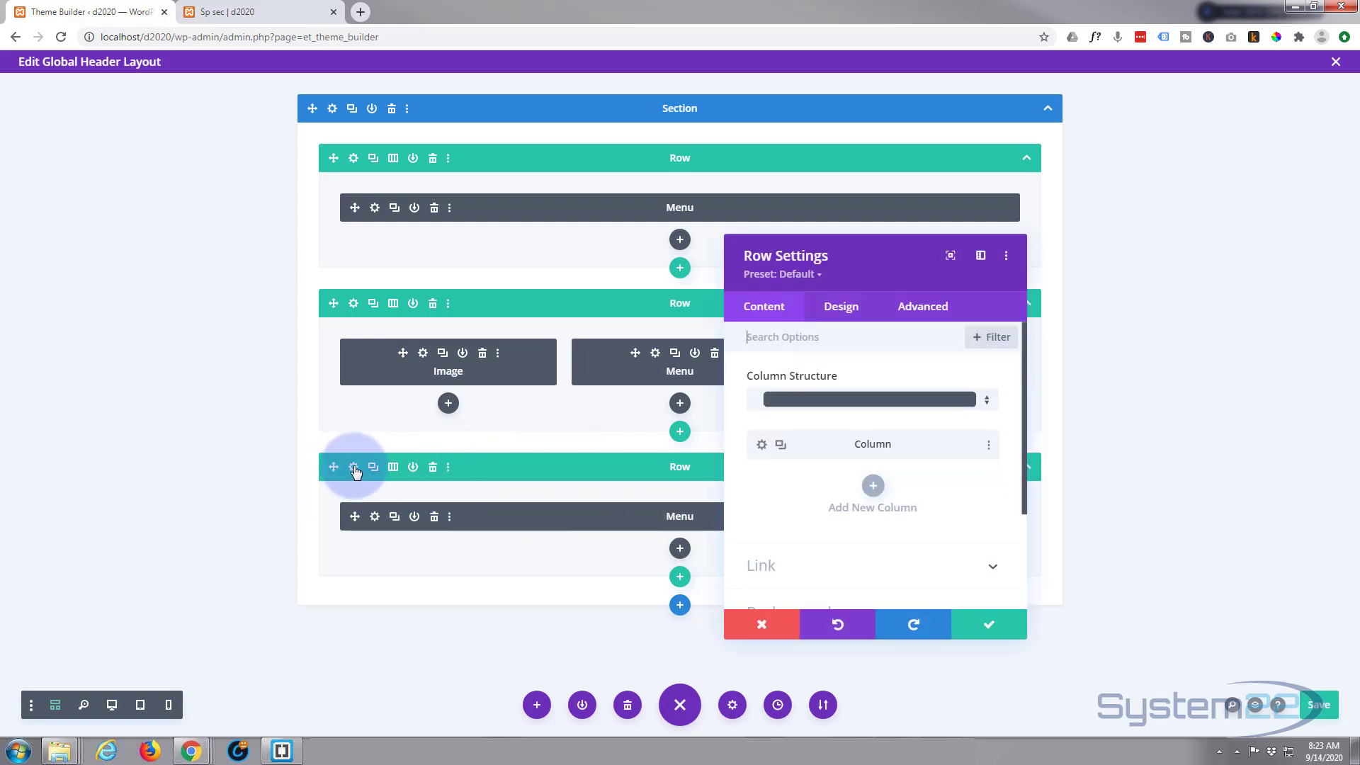
left_click(922, 306)
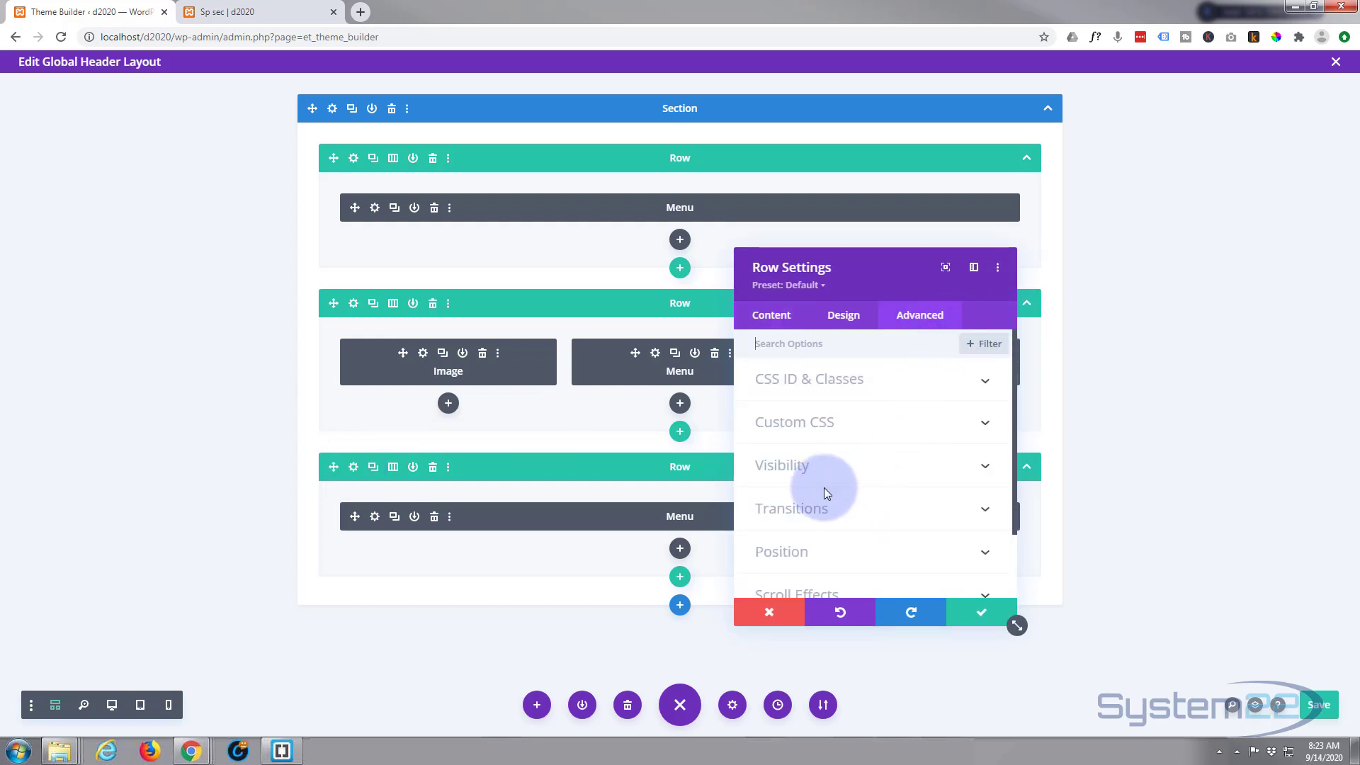
left_click(781, 466)
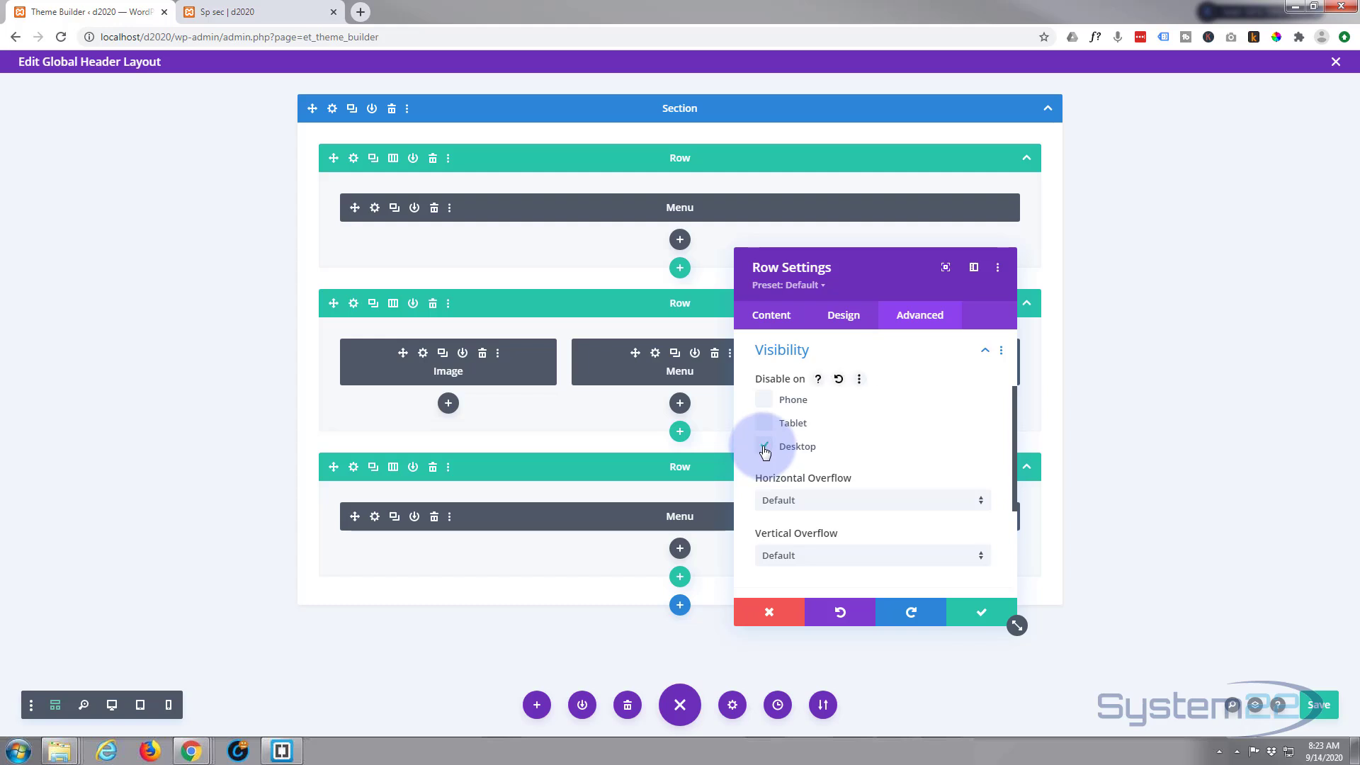
left_click(981, 612)
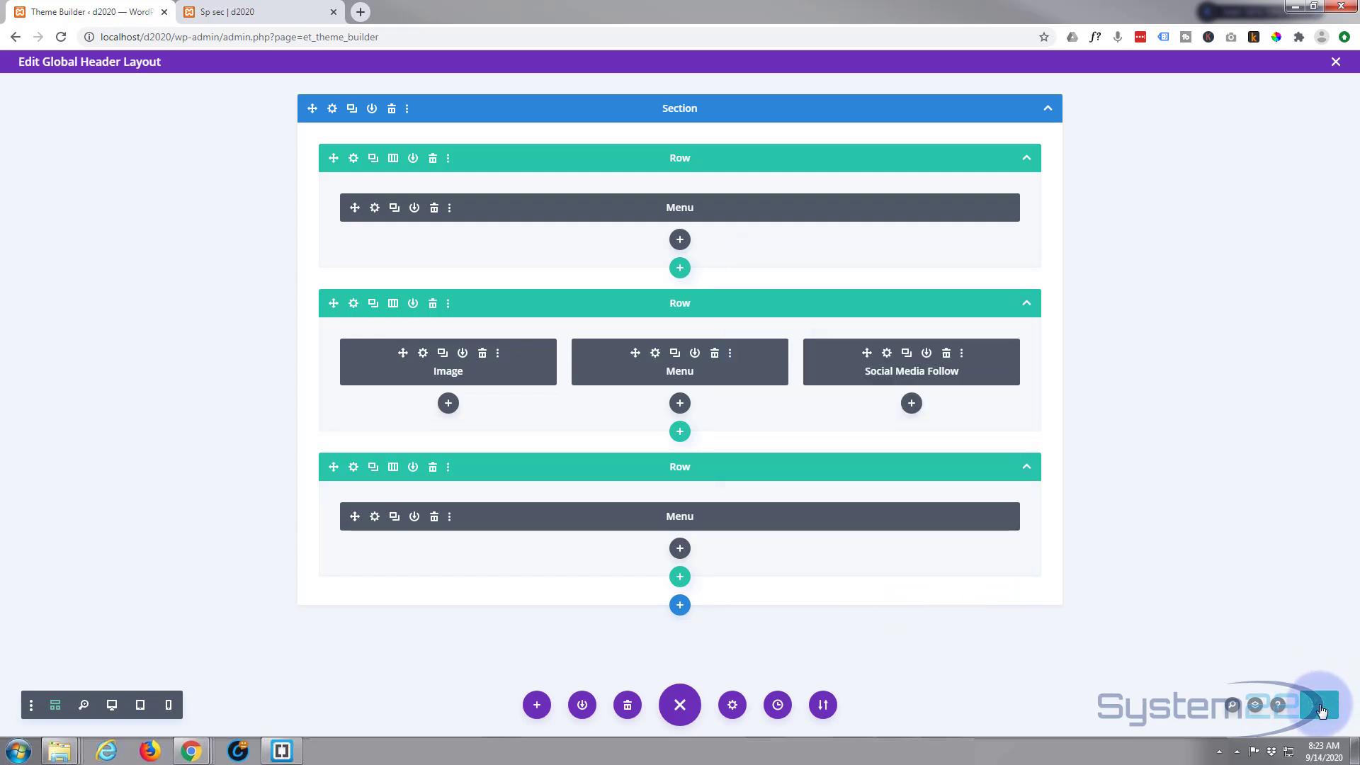
mouse_move(1277, 642)
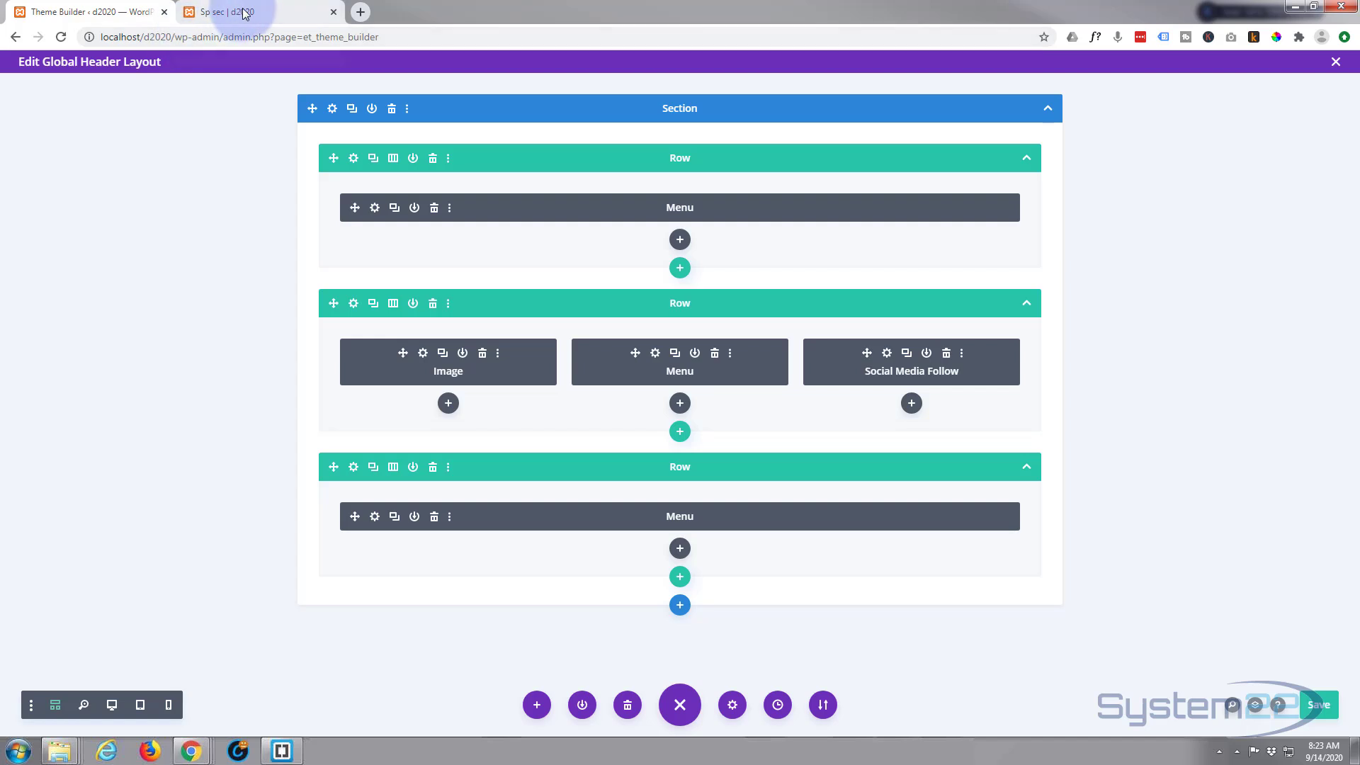
Step: Reload the page, test the lower blue menu bar at tablet width, then preview at phone width
left_click(234, 11)
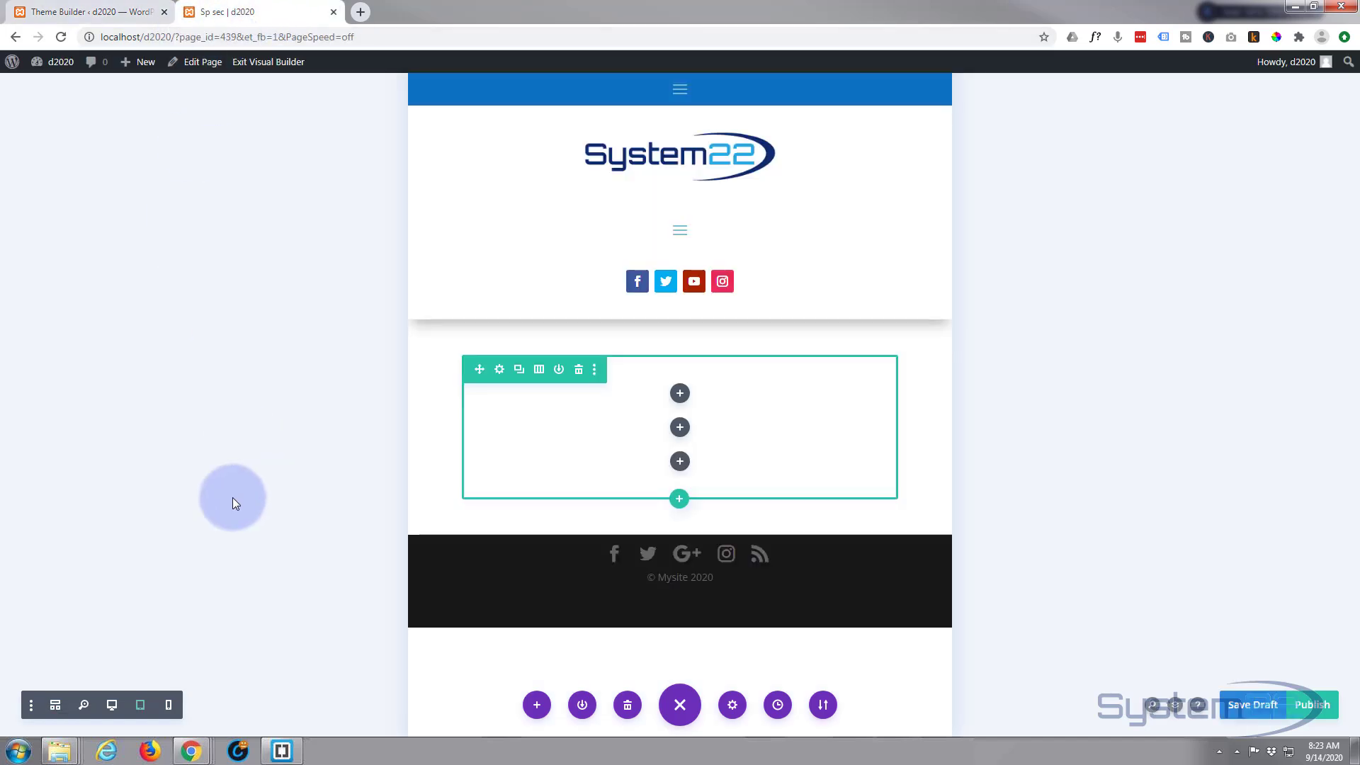
left_click(59, 37)
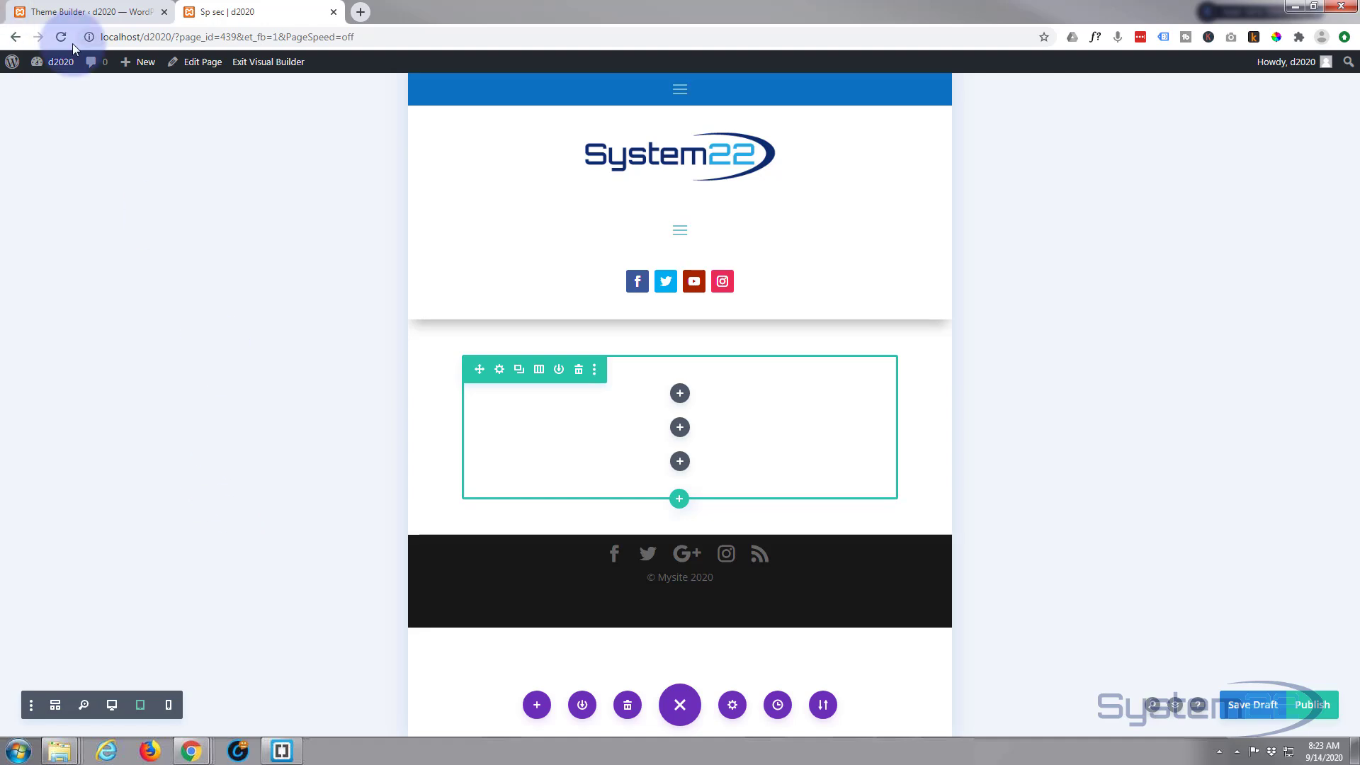
left_click(61, 36)
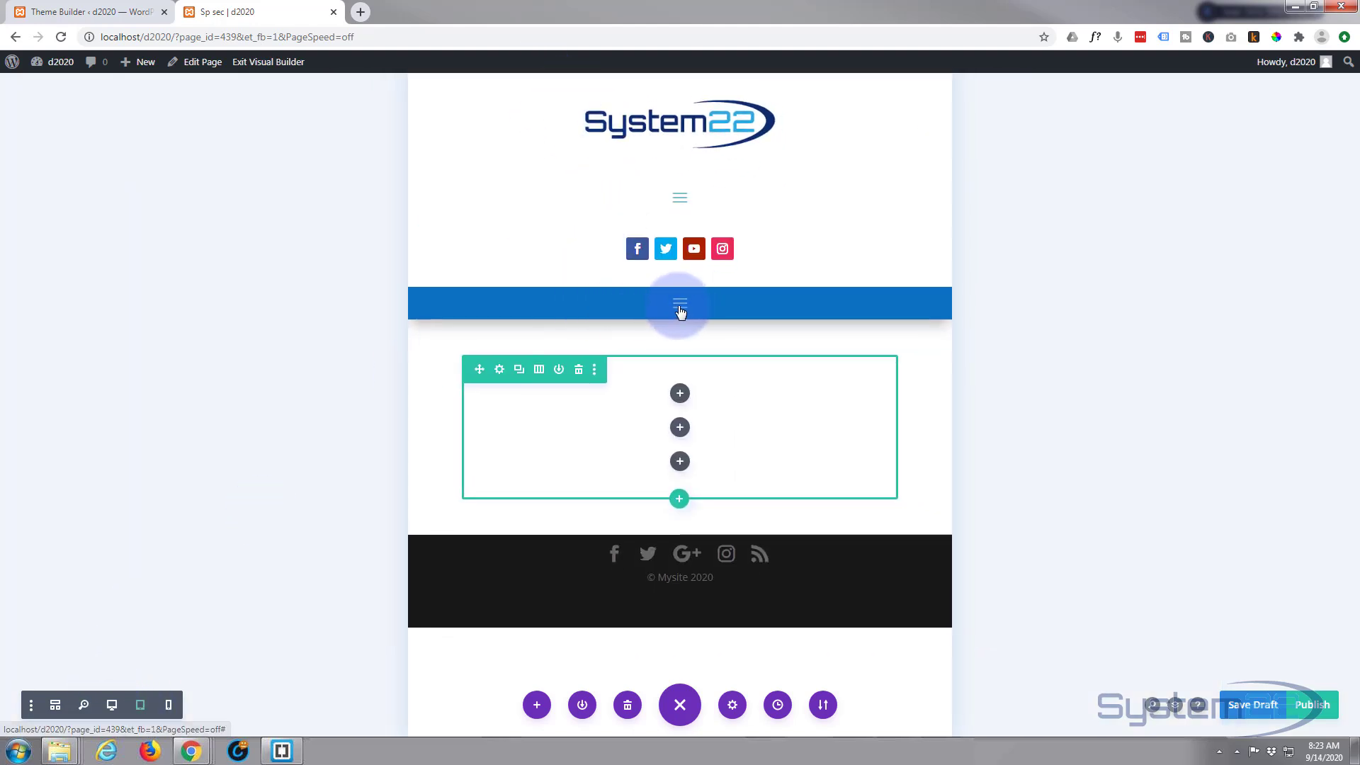
left_click(679, 303)
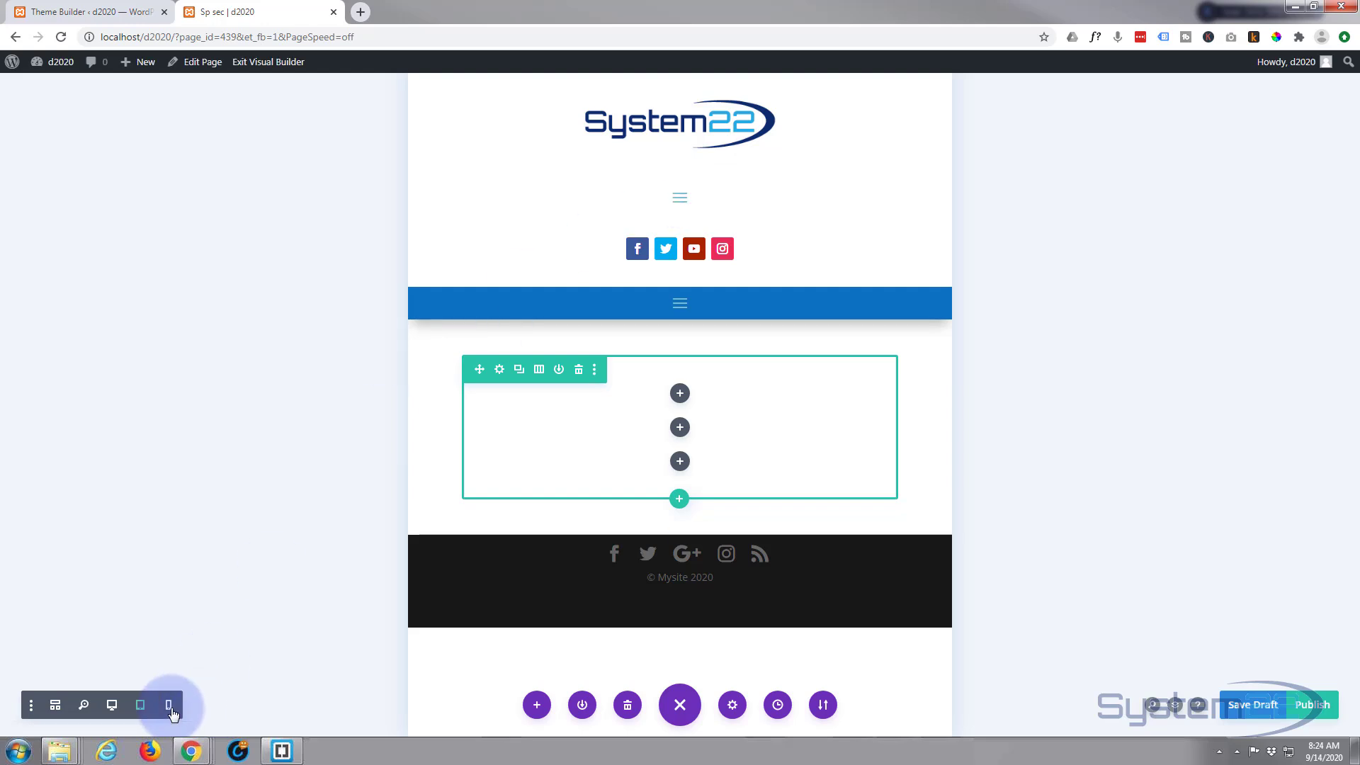
left_click(169, 705)
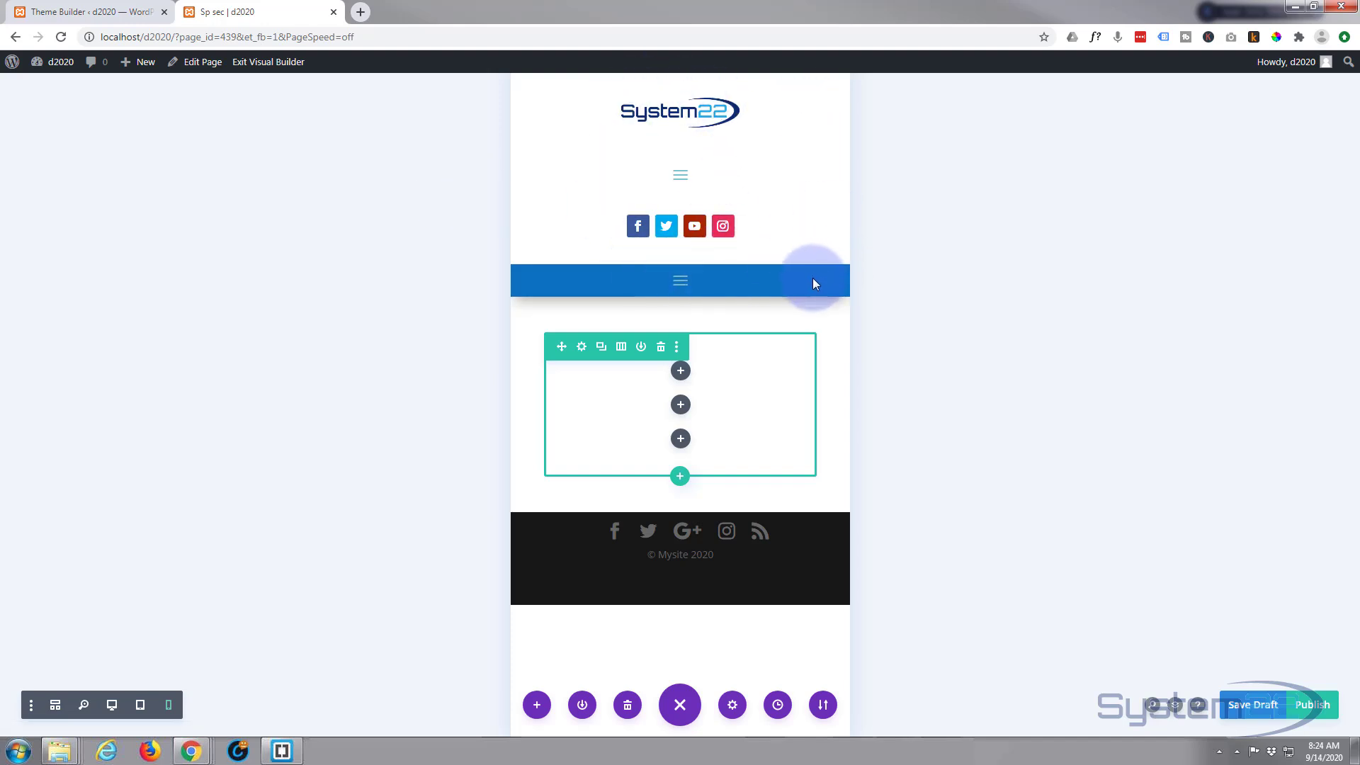
mouse_move(373, 265)
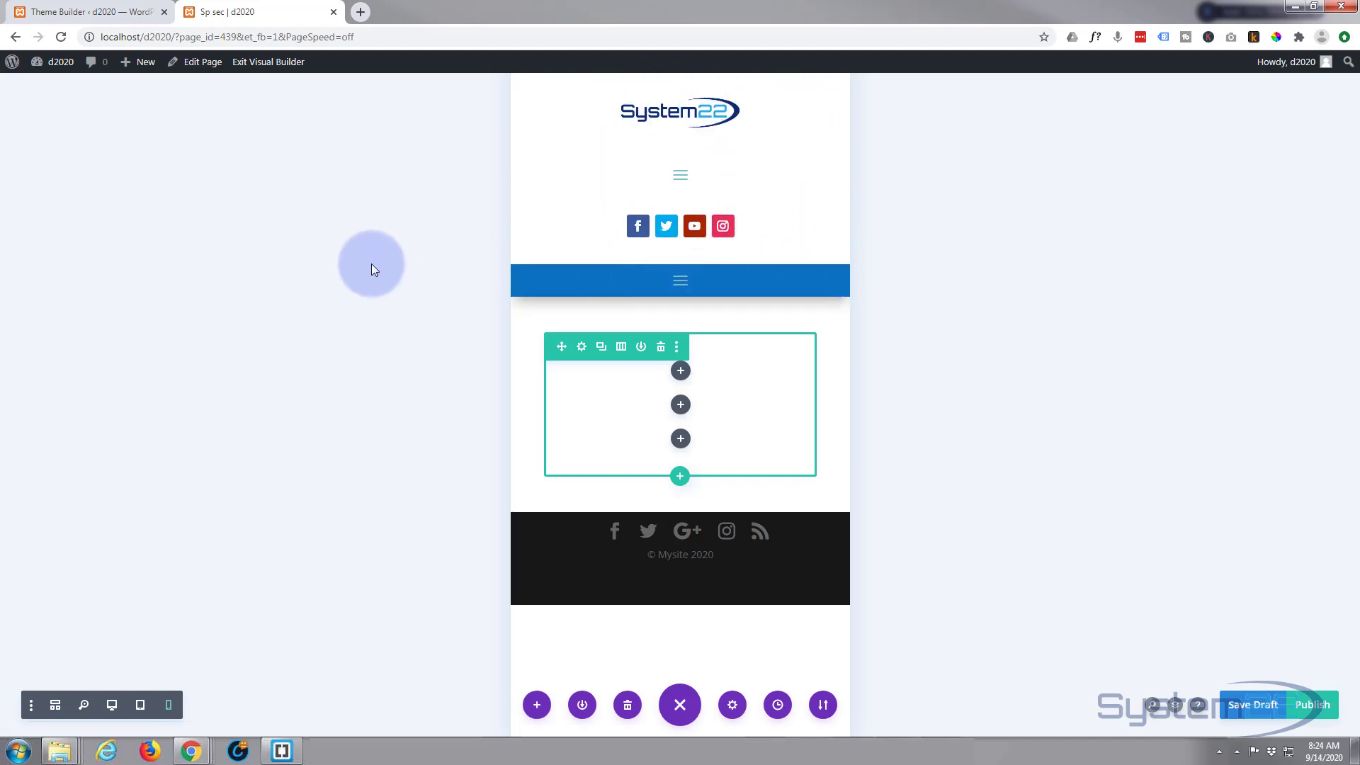